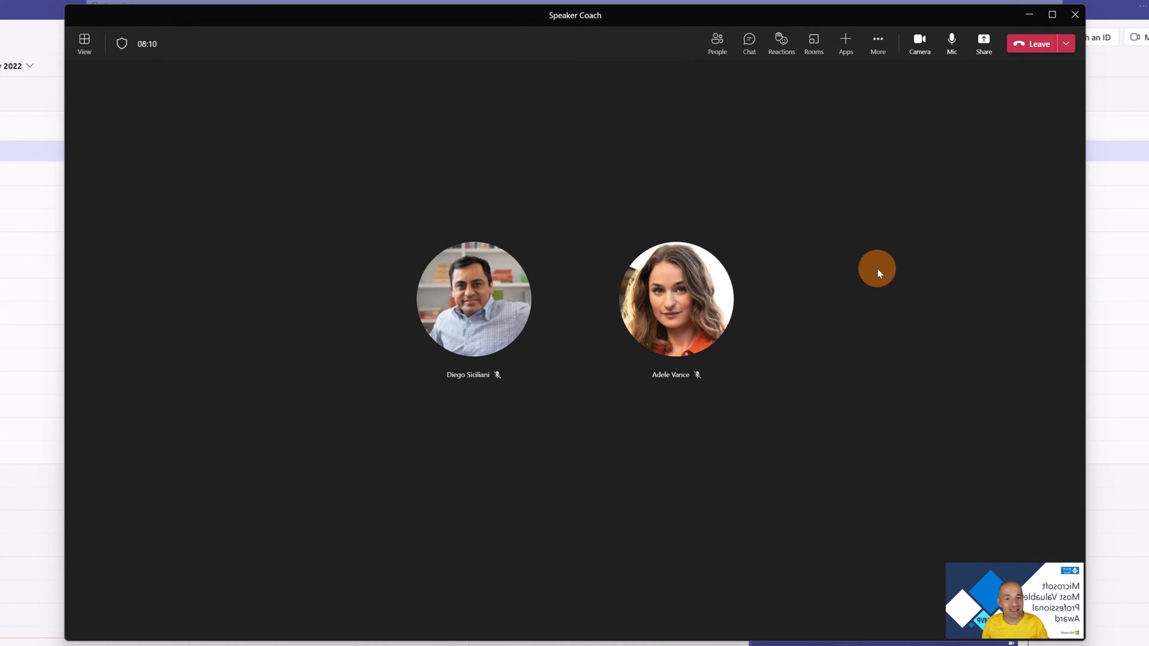
mouse_move(892, 199)
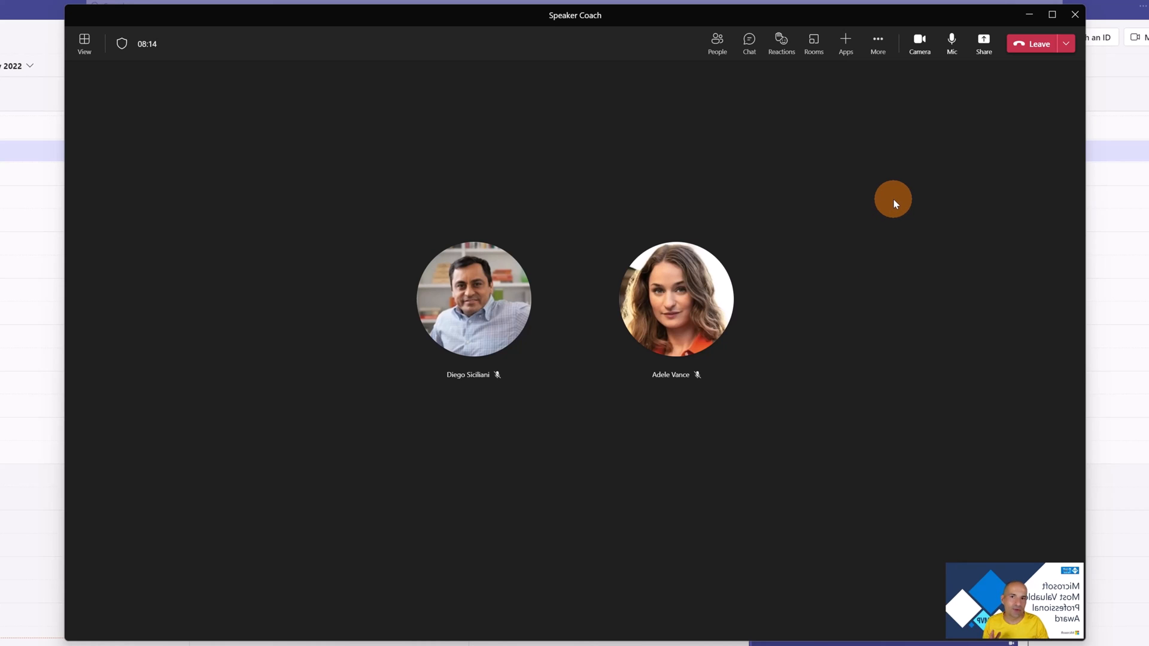
mouse_move(922, 167)
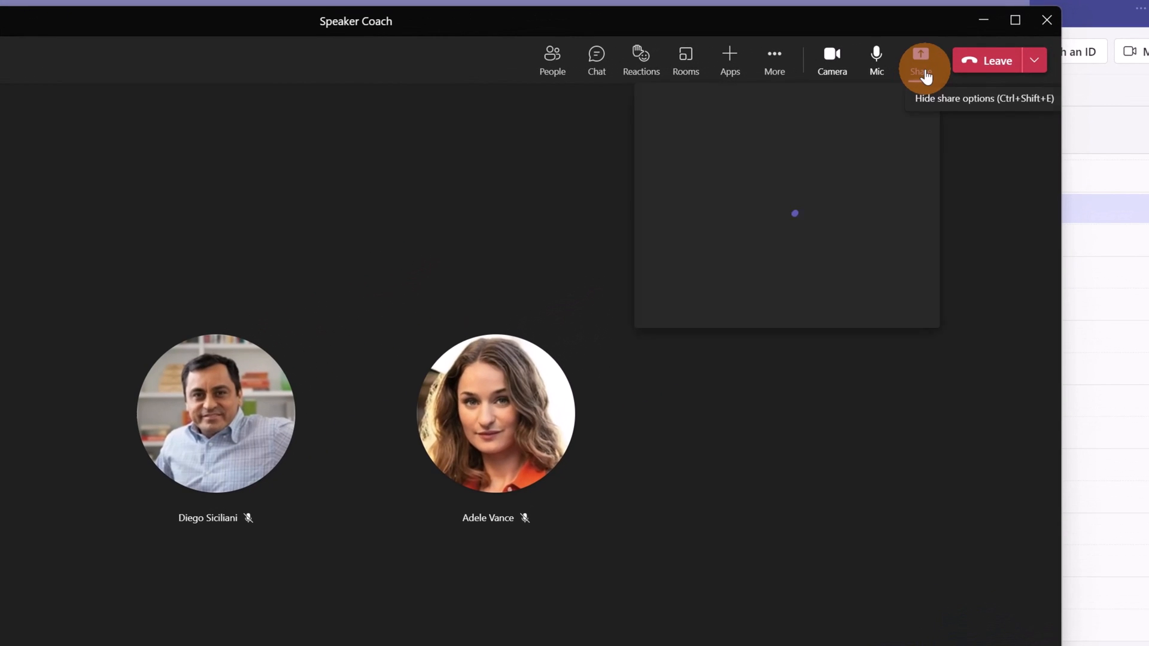
Step: Share the 'Taking Microsoft Teams to the next Level' deck through PowerPoint Live
click(920, 60)
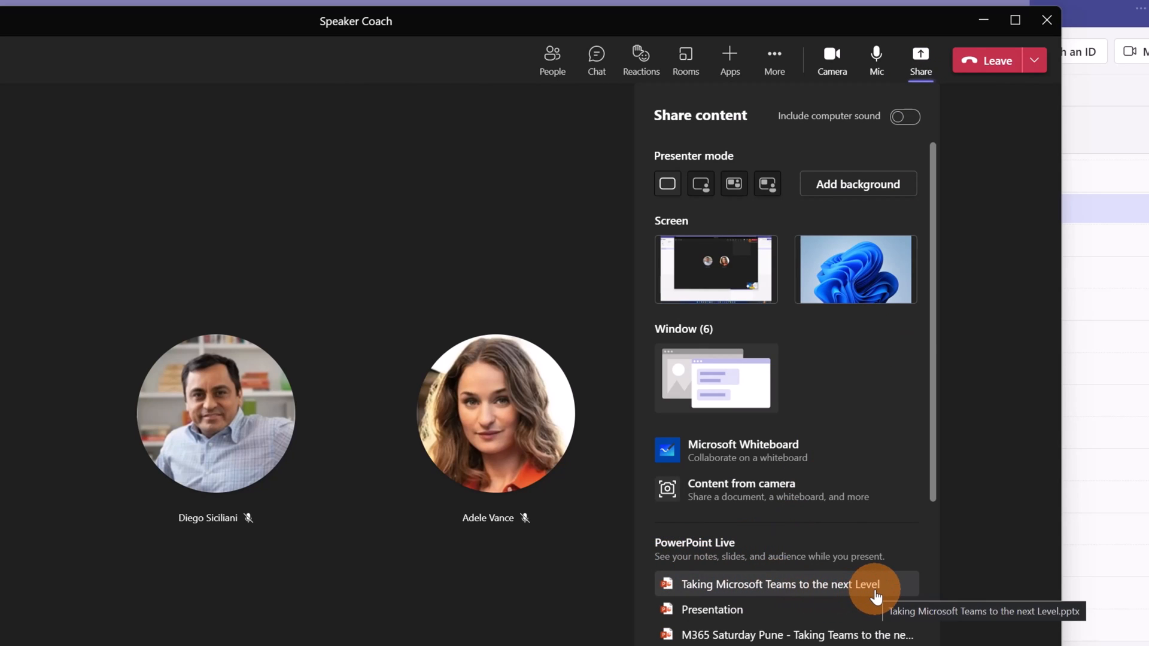
click(777, 584)
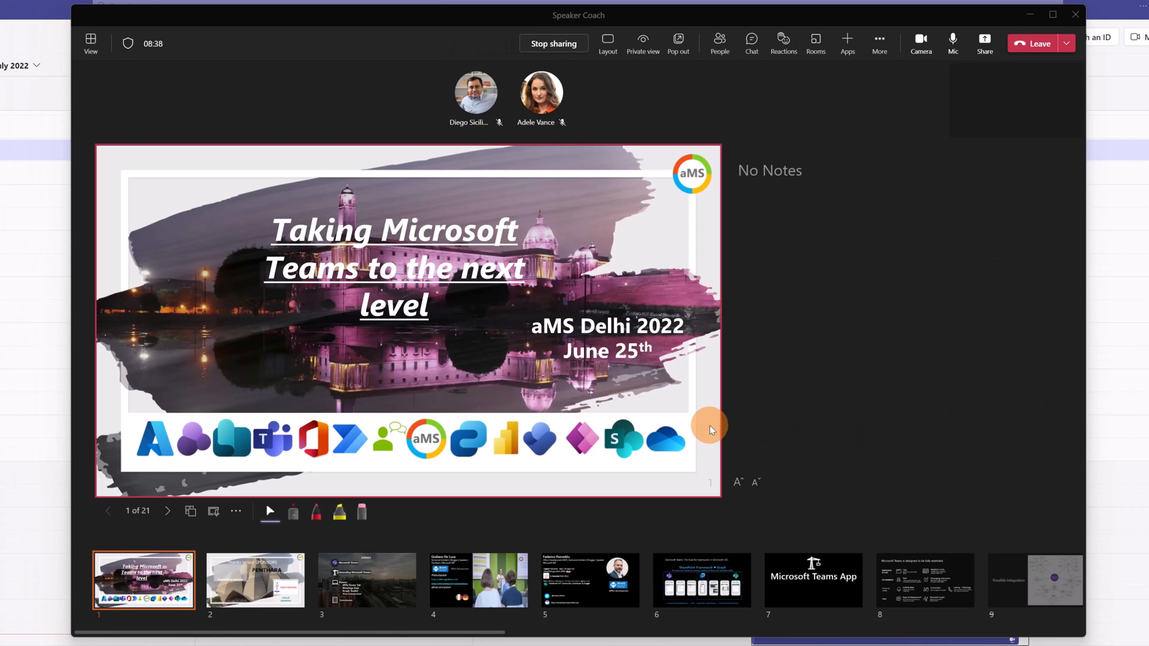
mouse_move(309, 414)
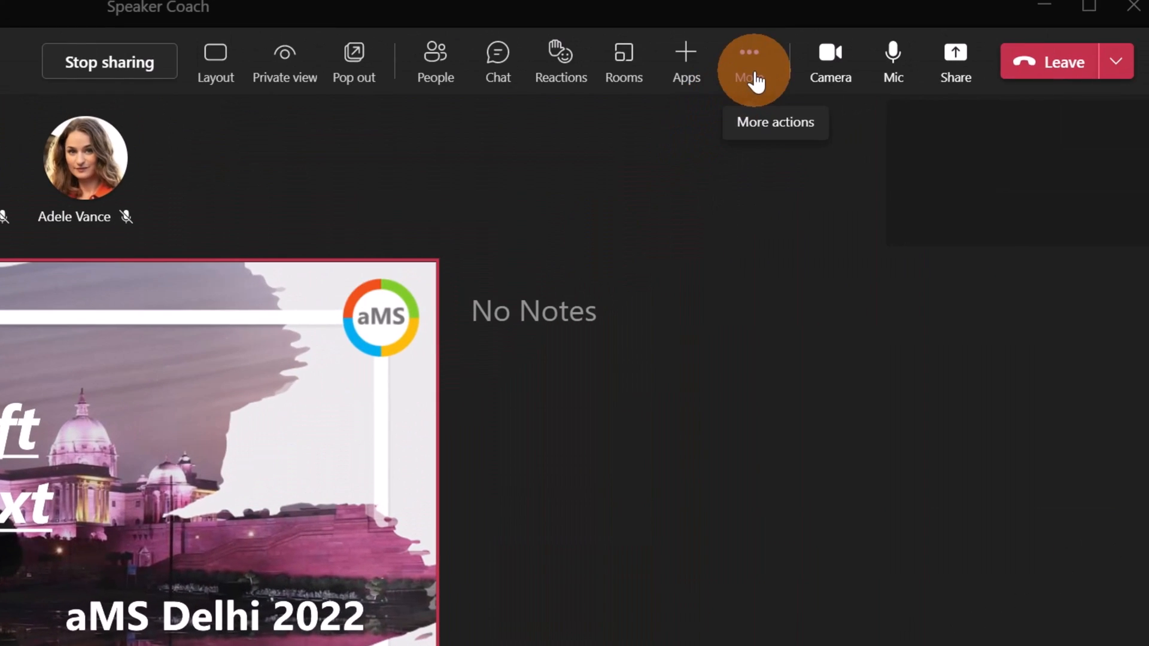
Step: Enable Speaker Coach from the meeting's More actions menu
click(755, 61)
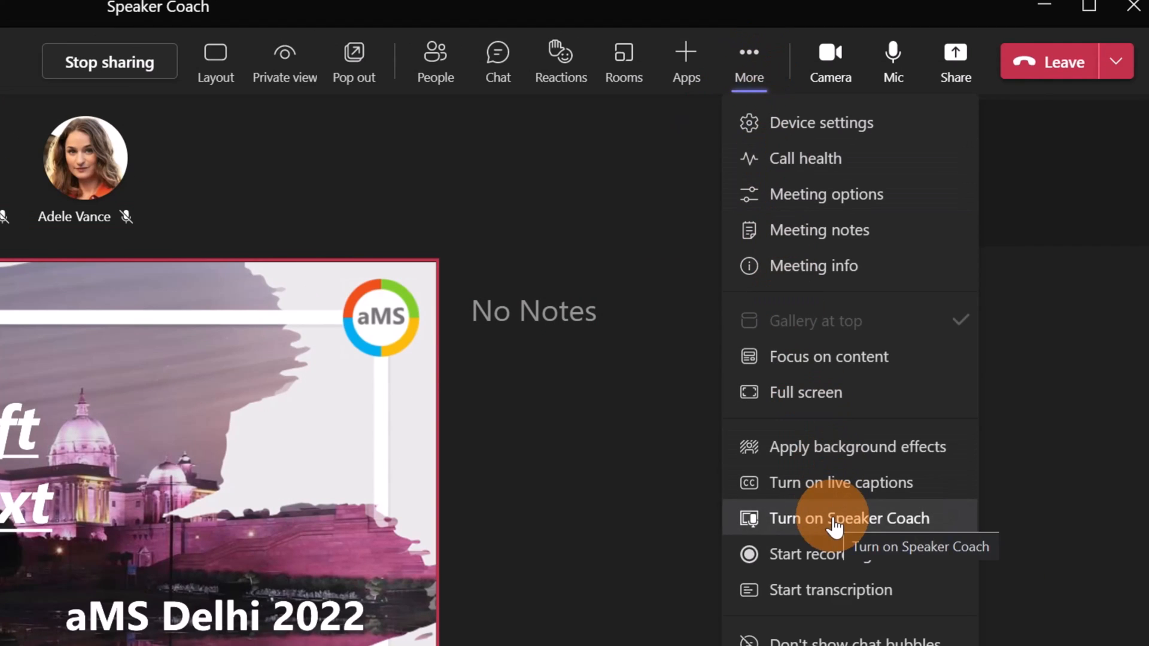
mouse_move(495, 616)
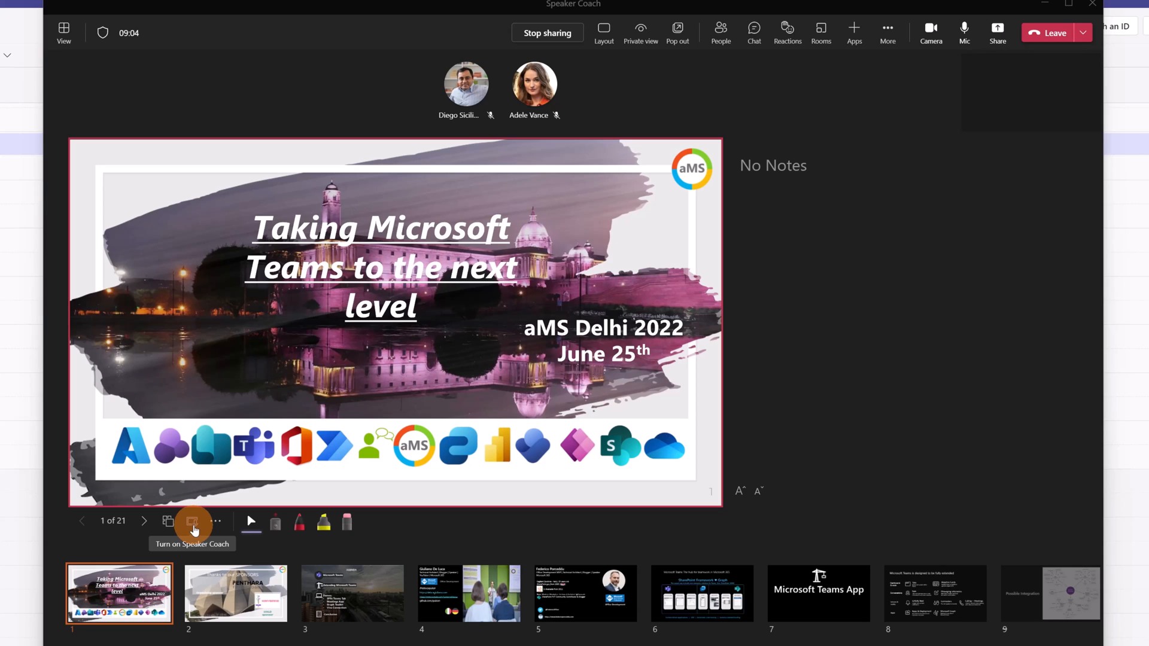
click(192, 523)
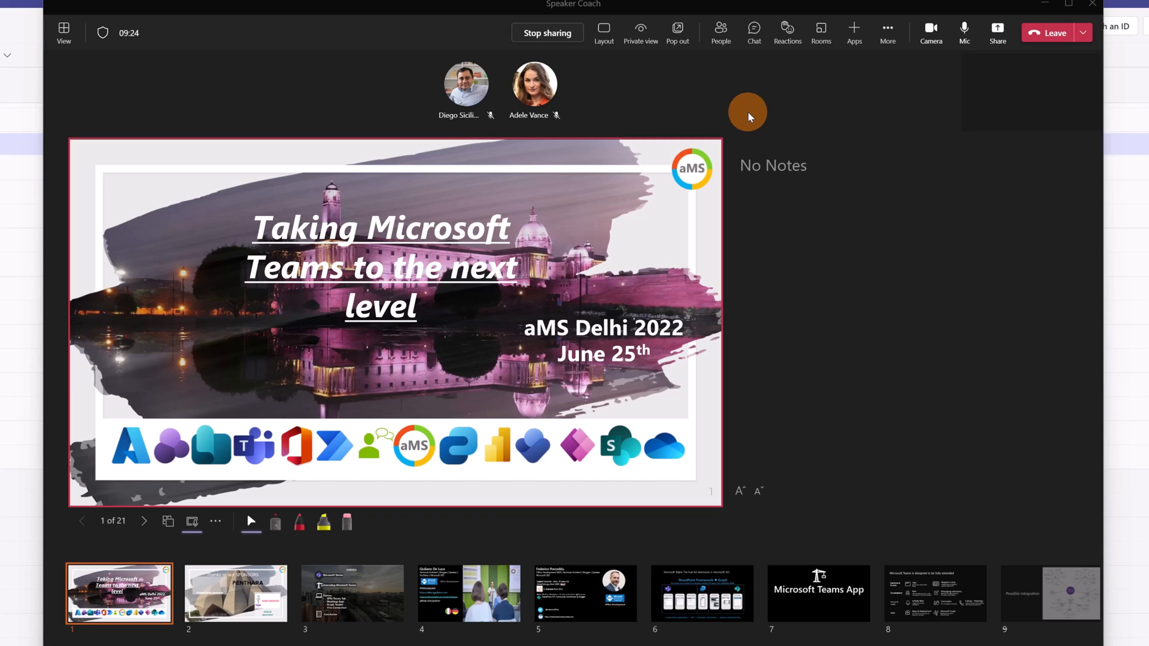
mouse_move(144, 521)
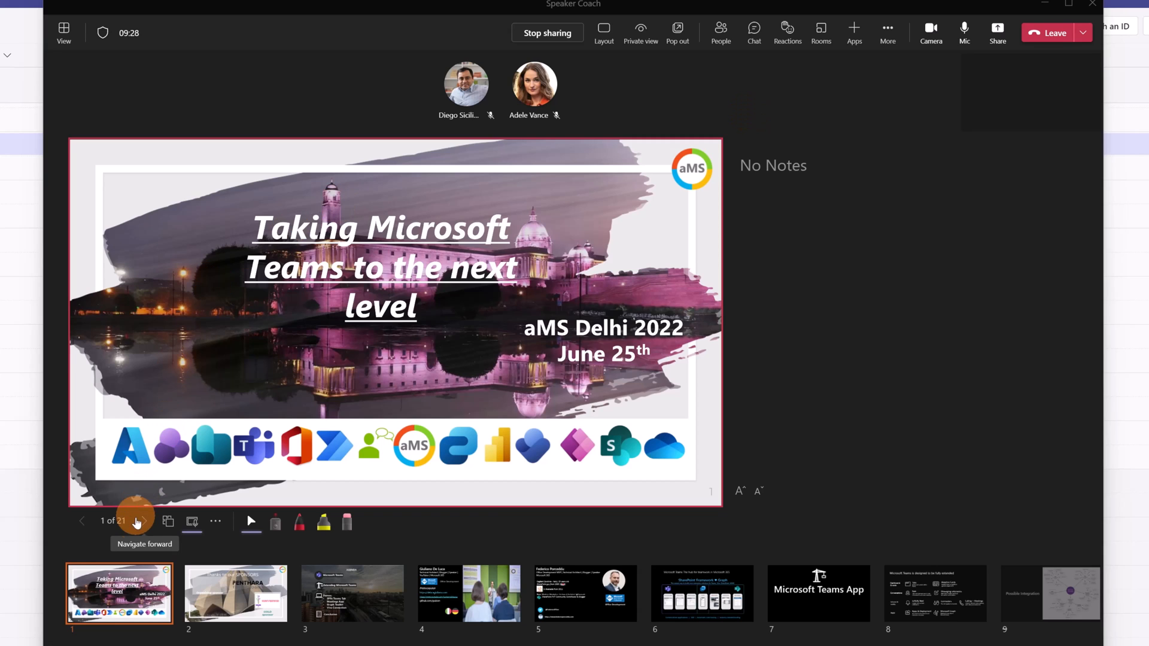
Step: Move forward two slides, past the sponsors slide to Agenda (slide 3 of 21)
click(144, 522)
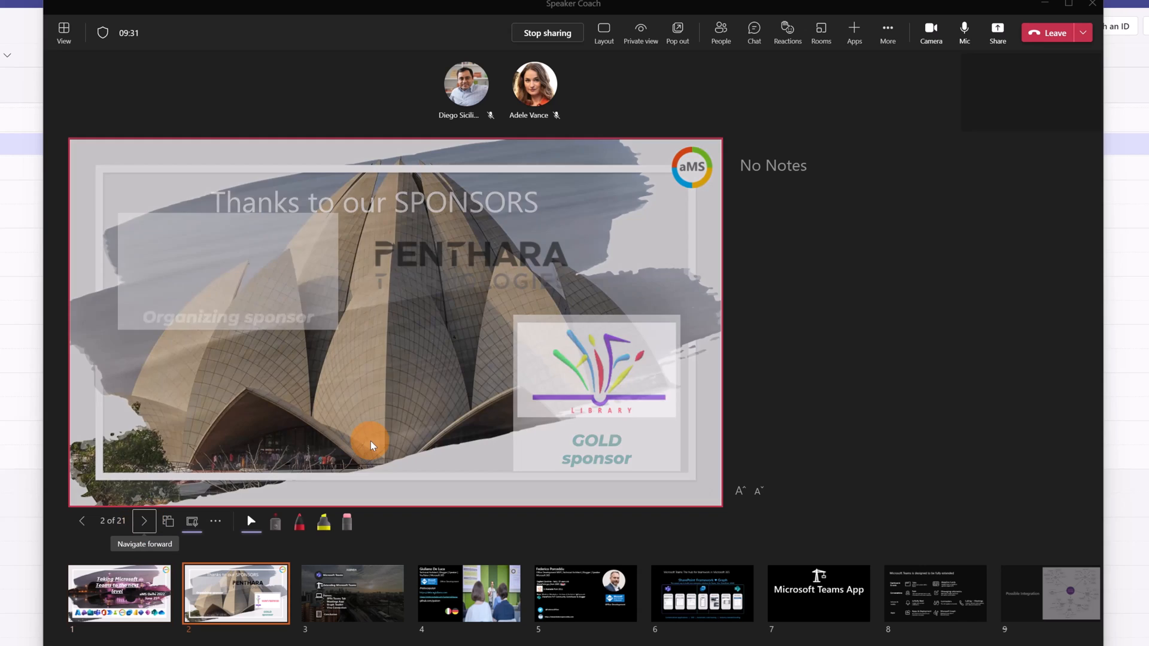
click(144, 521)
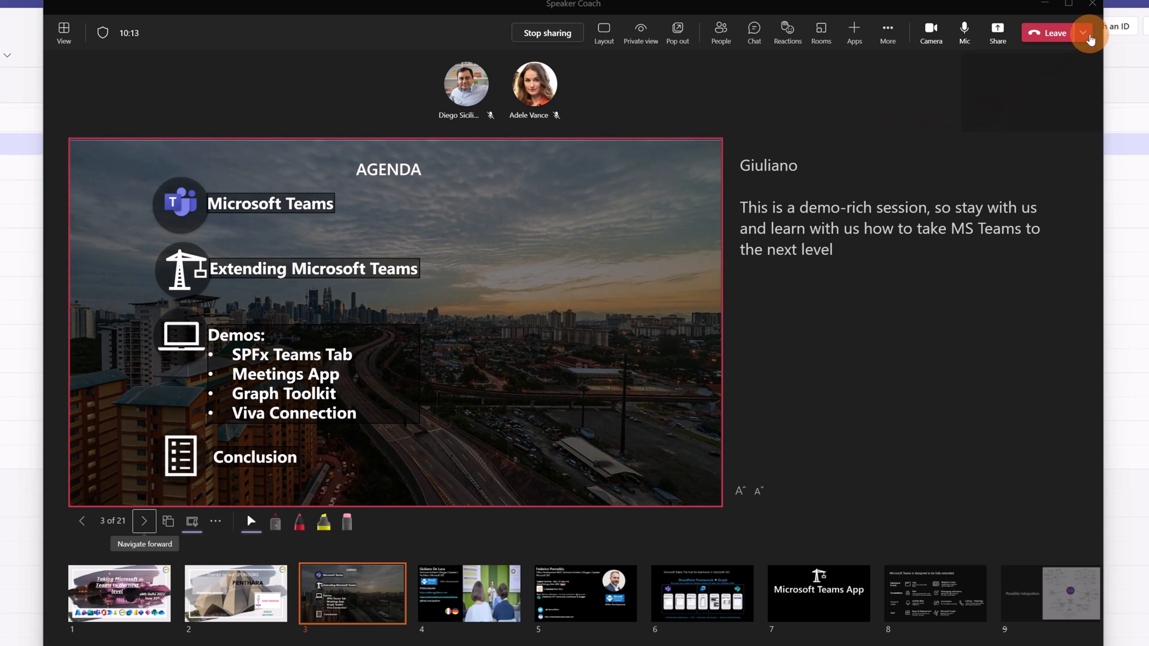
Step: End the meeting for everyone and go to the Activity feed
click(1084, 32)
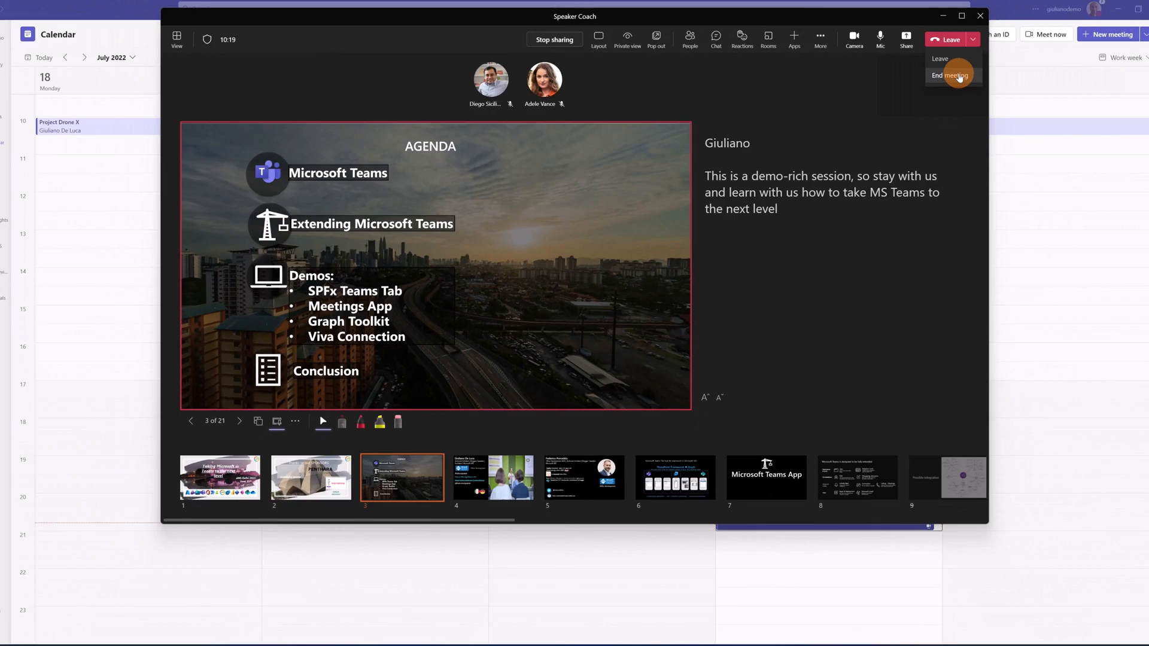
click(950, 75)
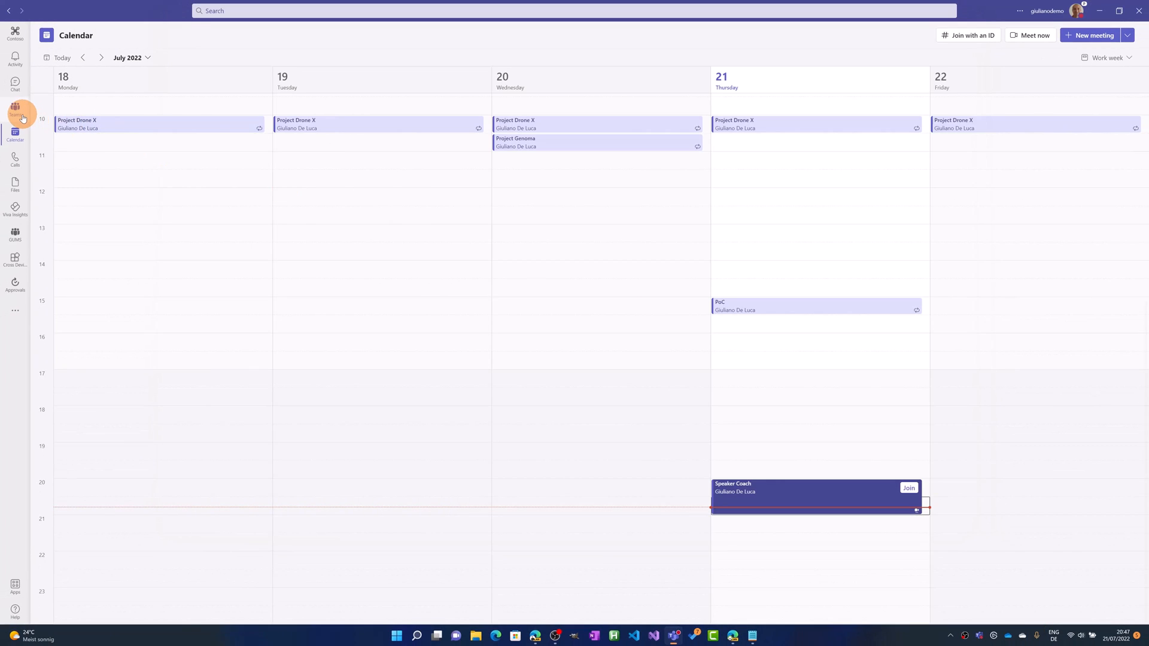
click(15, 110)
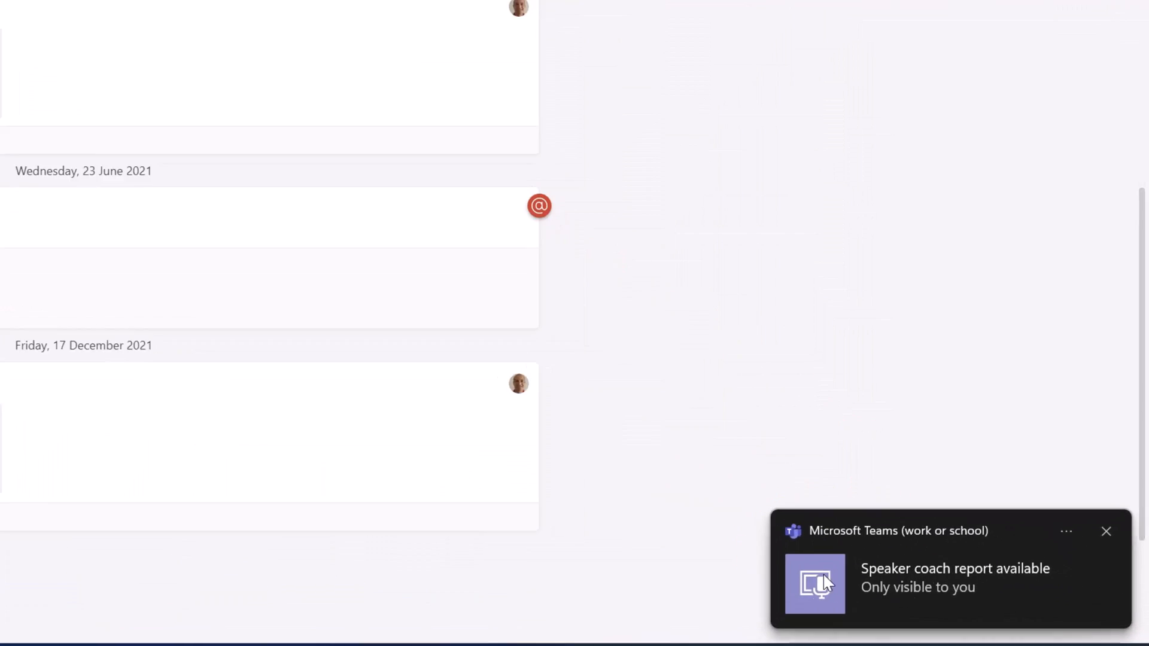
Step: Open the Speaker Coach report and review the filler word 'basically' on the timeline
scroll(down, 3)
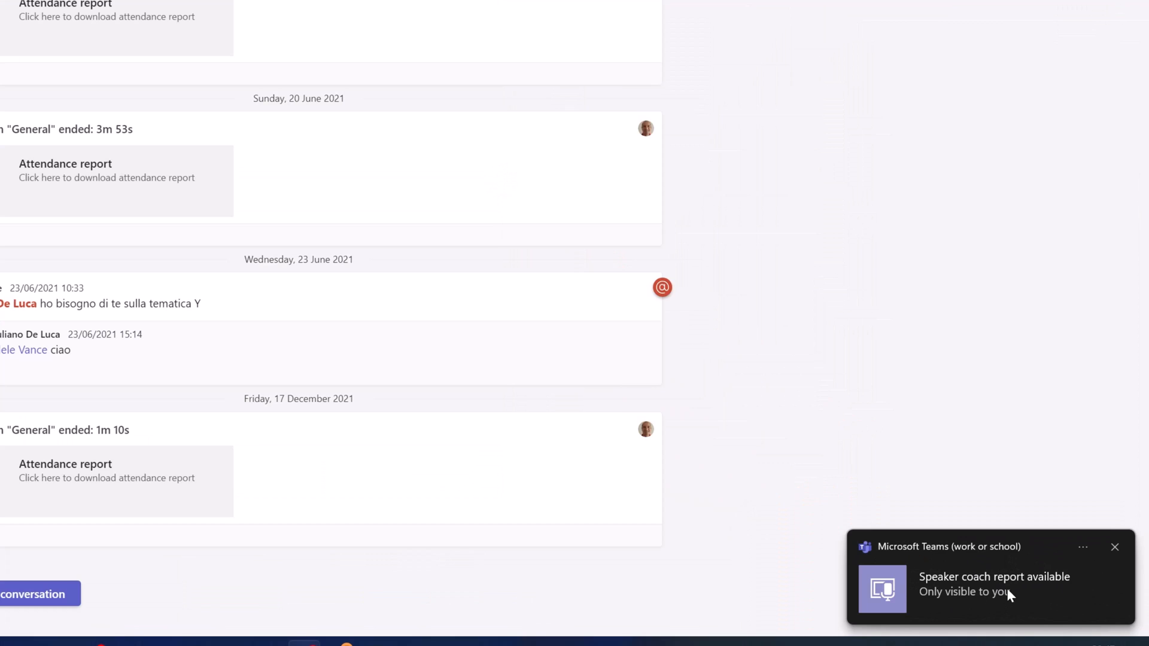
click(993, 585)
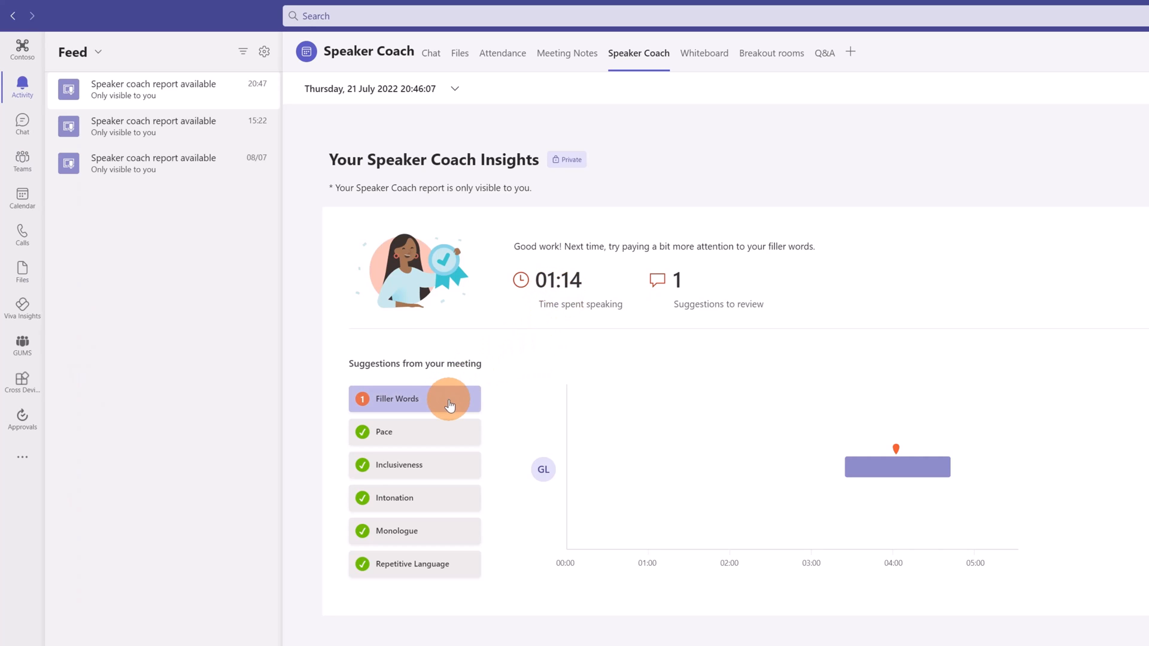
mouse_move(454, 405)
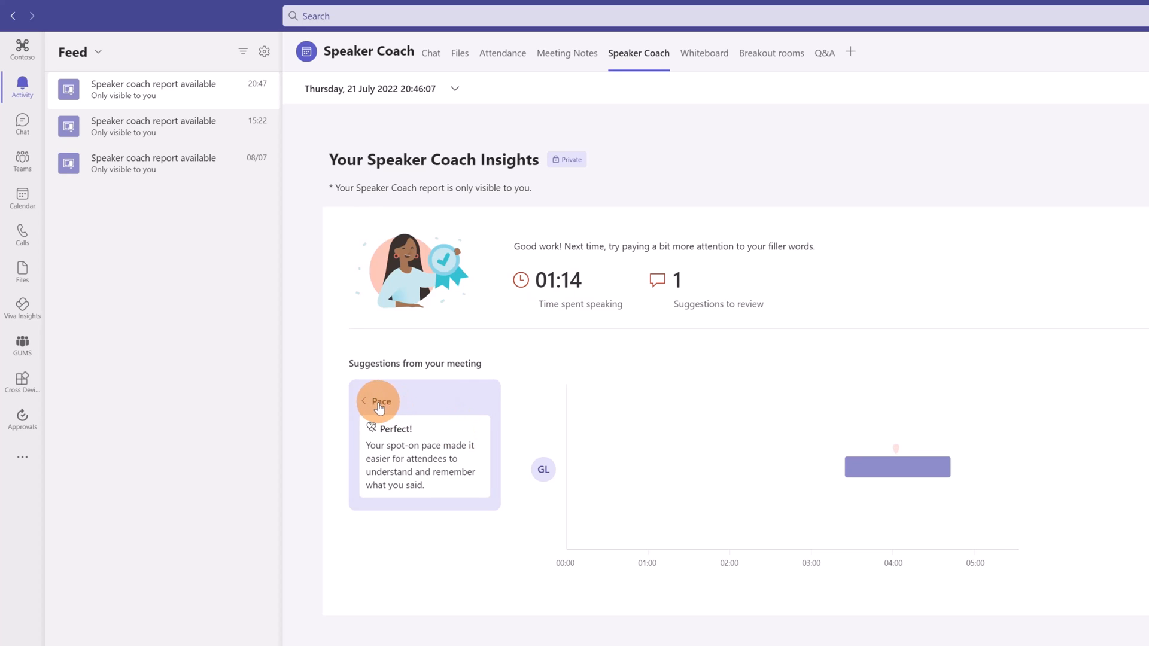
click(365, 401)
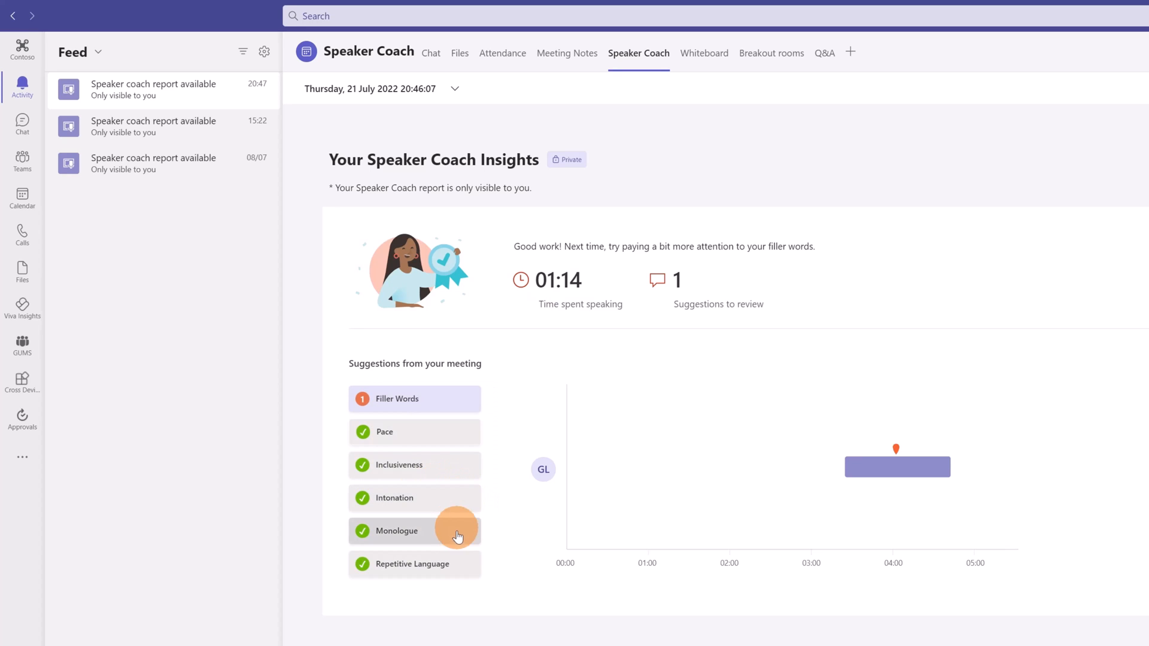
mouse_move(462, 579)
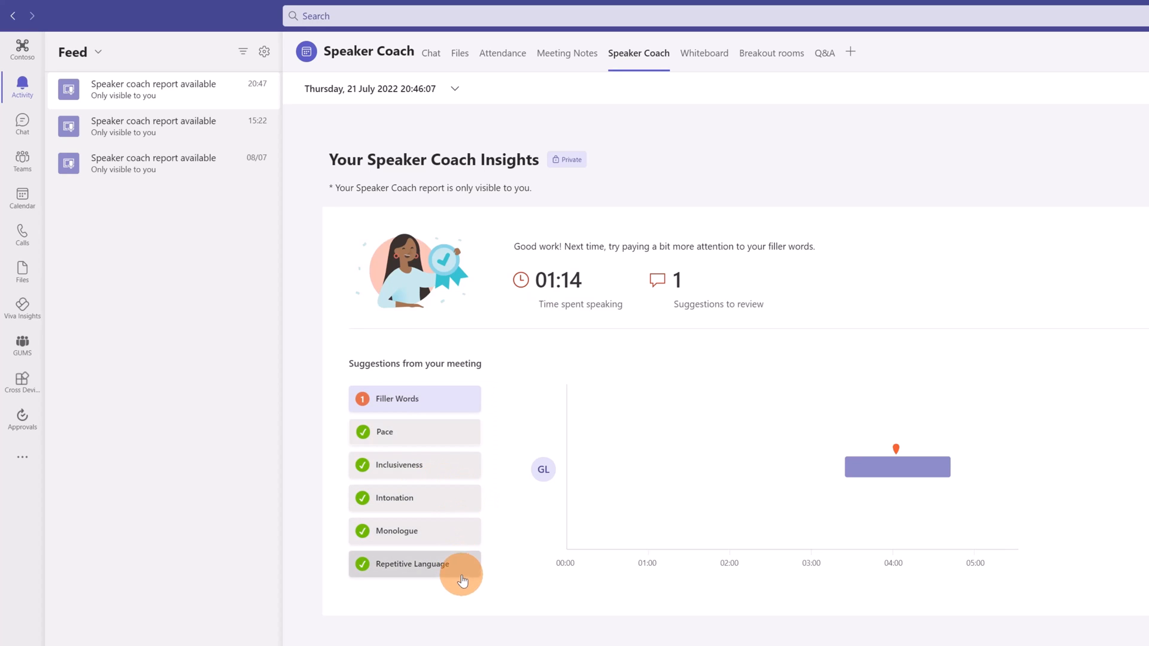
click(399, 399)
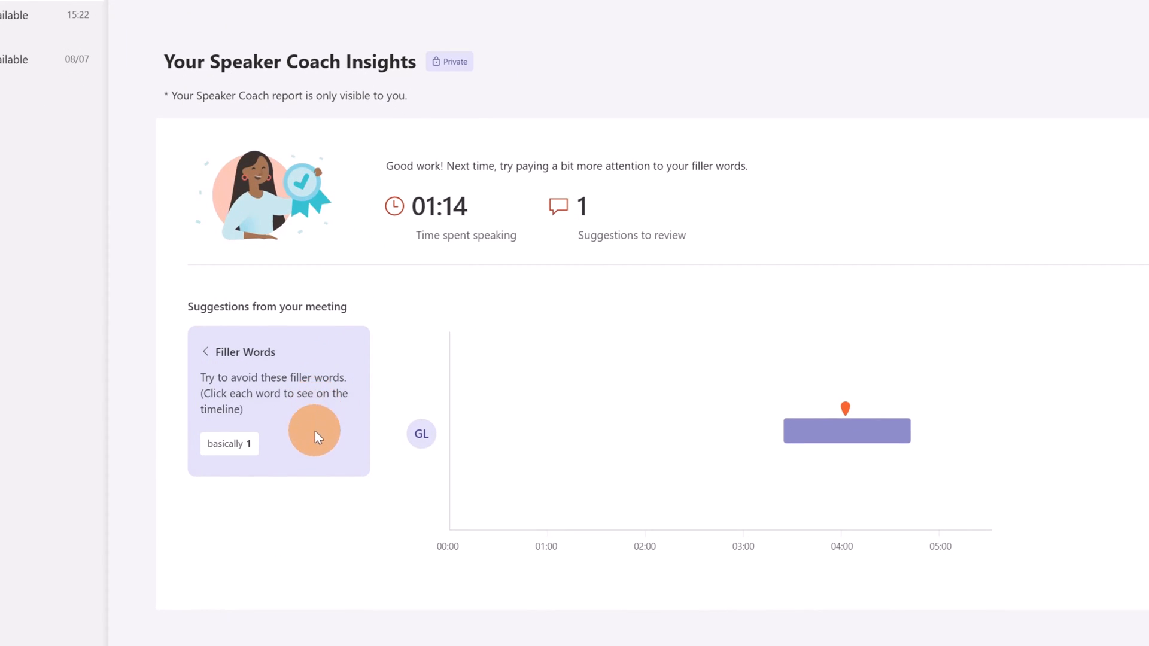
mouse_move(294, 454)
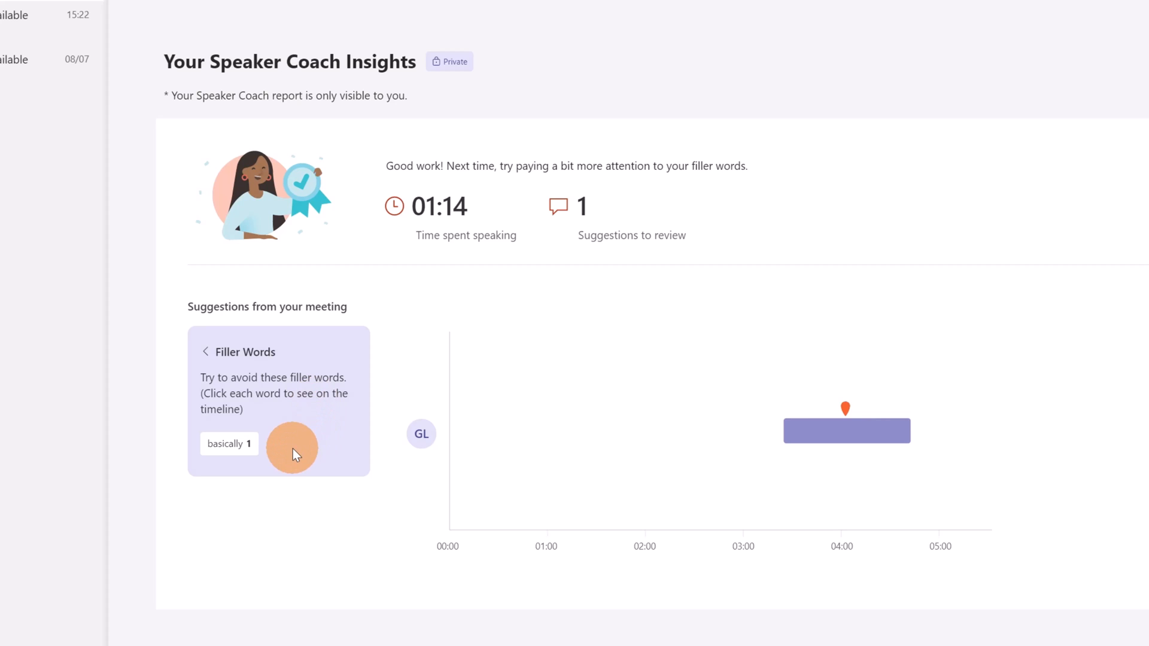
click(206, 352)
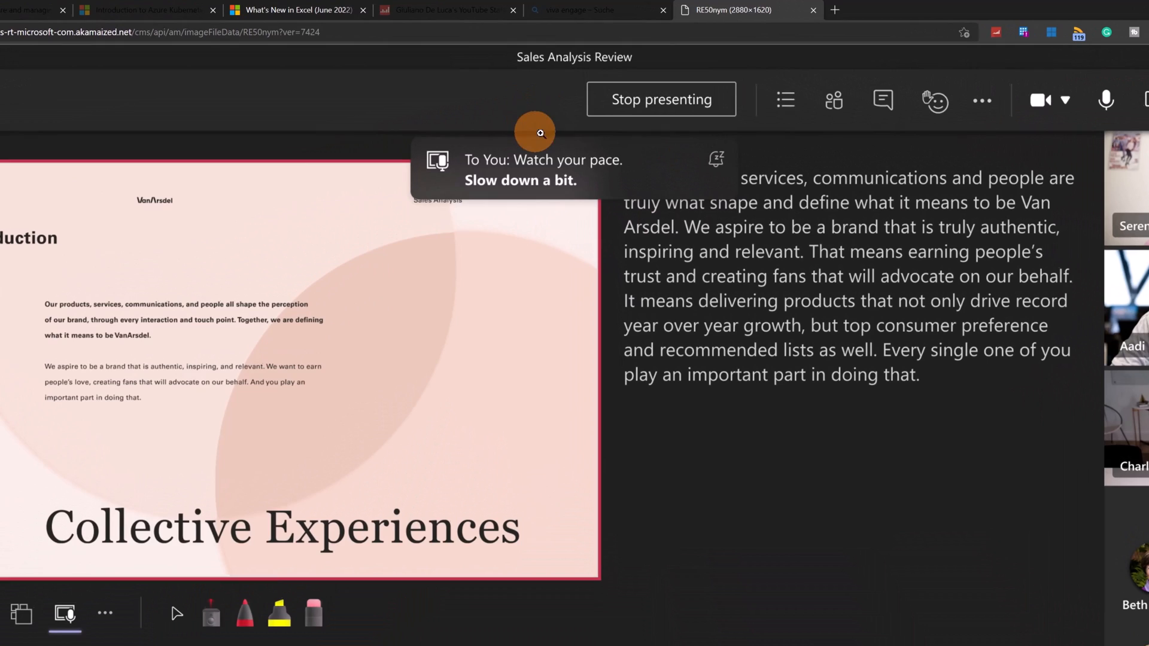
mouse_move(566, 205)
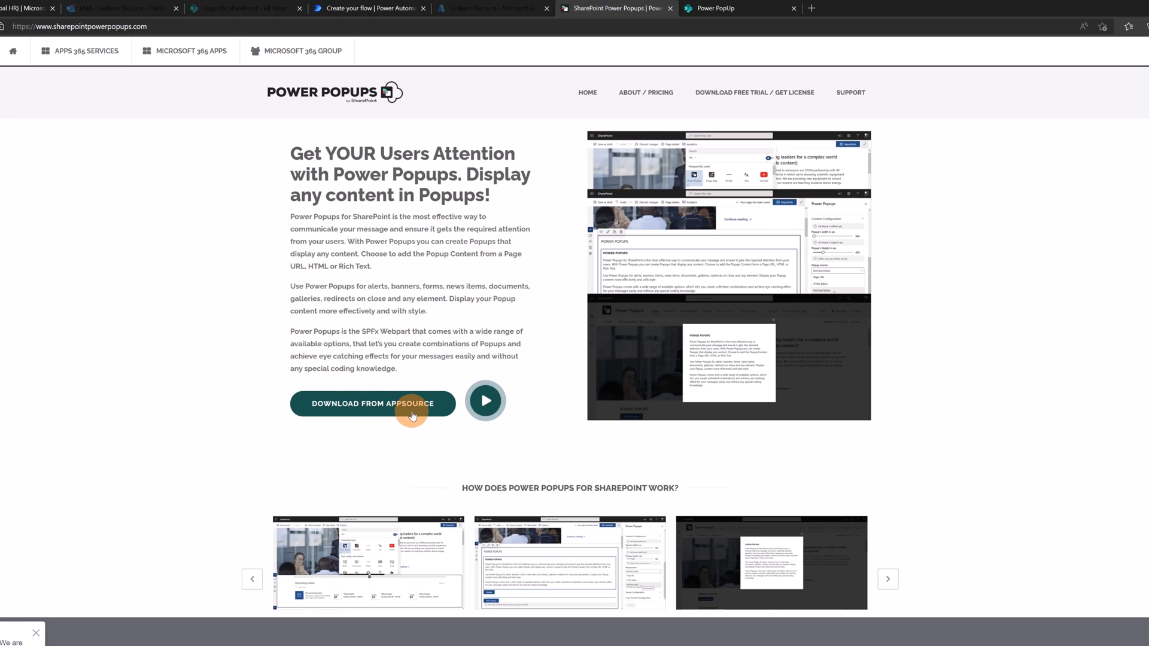
Step: Bring up the Power Popups for SharePoint product page in the browser
click(372, 404)
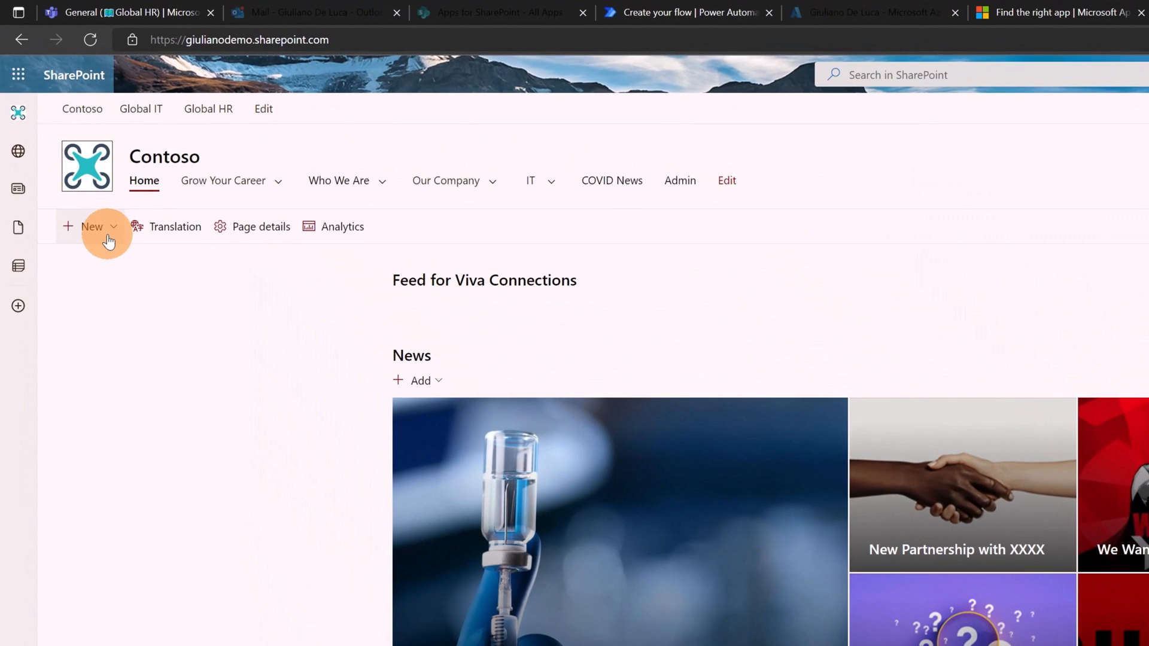
Step: Use the Contoso home page's New > App menu to view Power Popups under Added apps
click(93, 226)
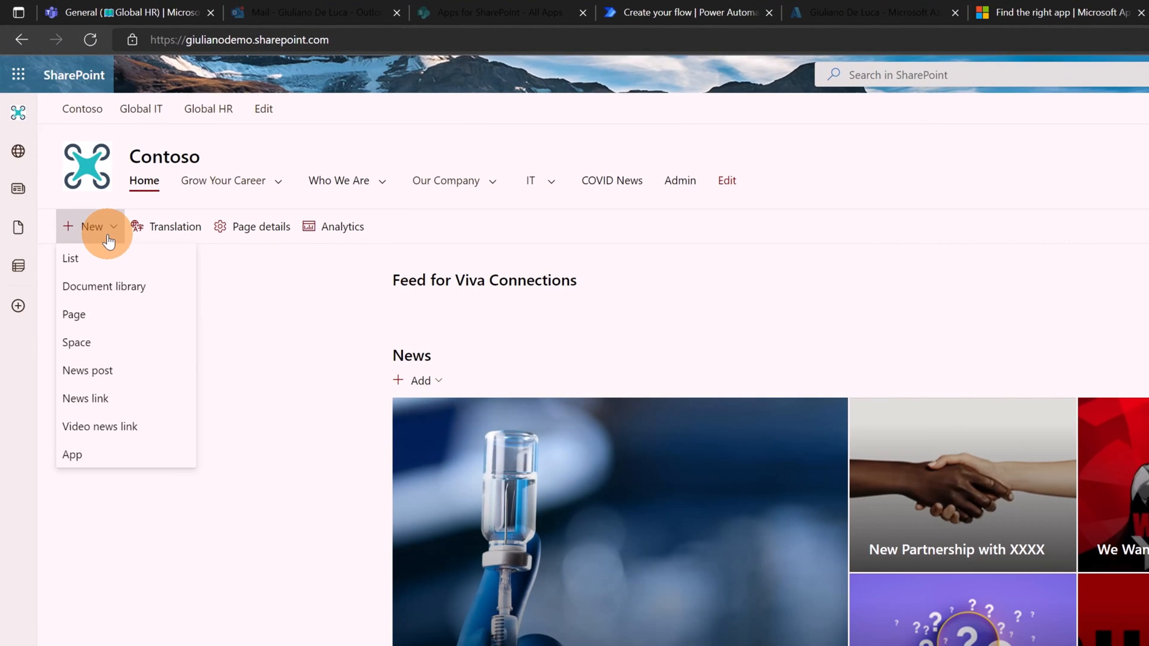
mouse_move(109, 253)
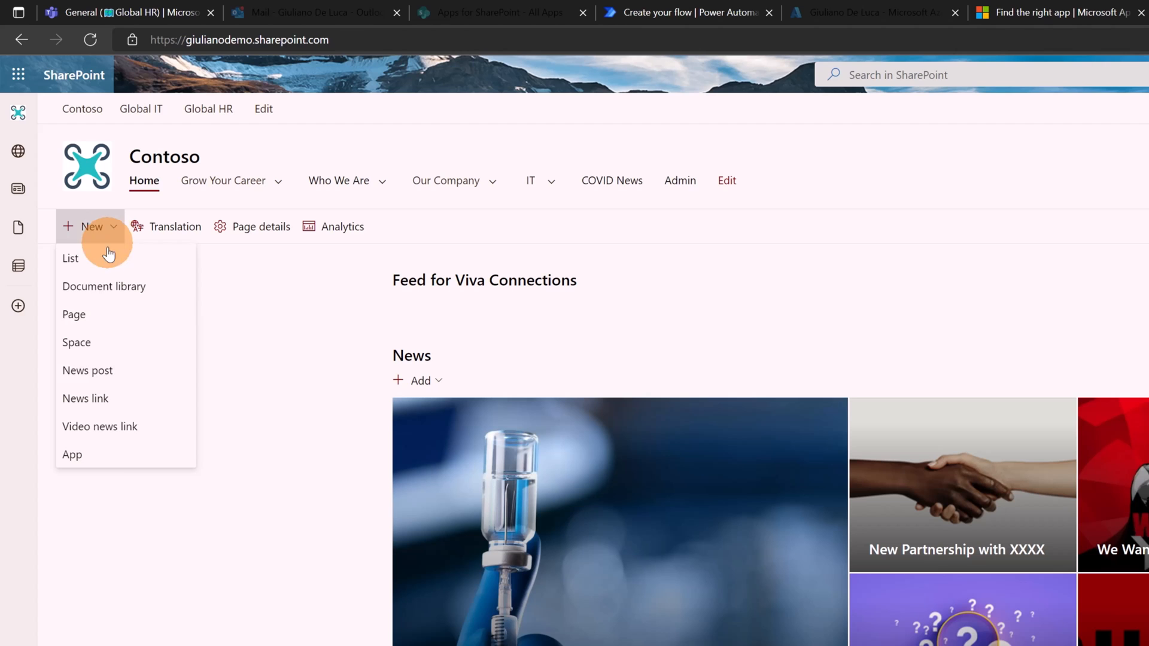
click(71, 455)
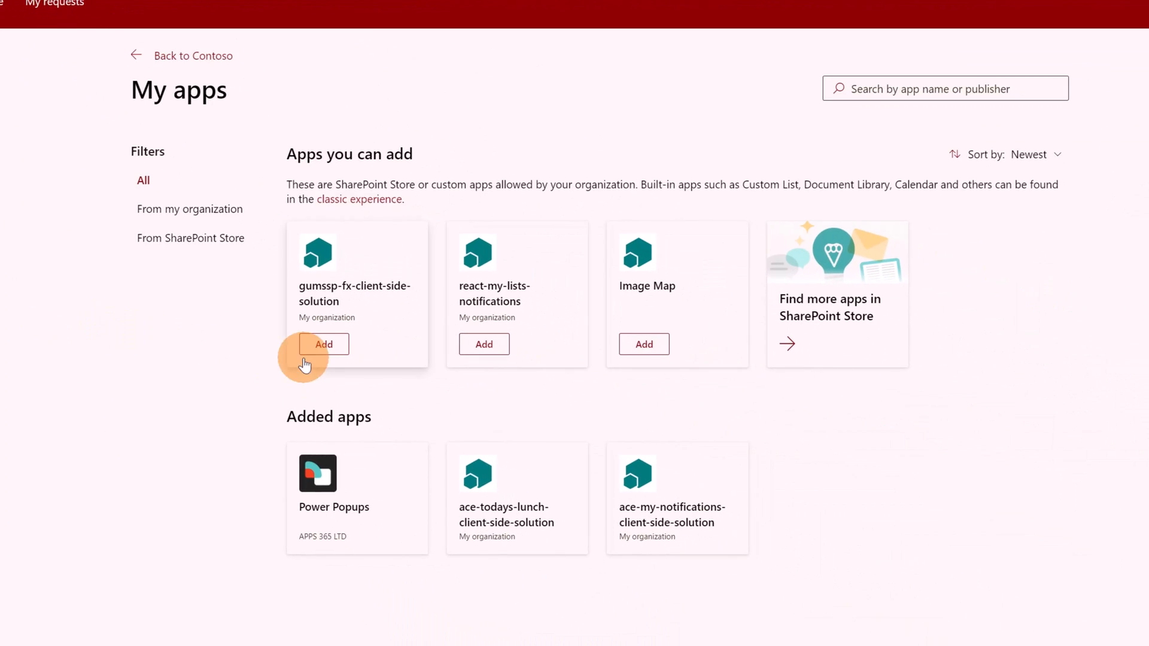
mouse_move(416, 509)
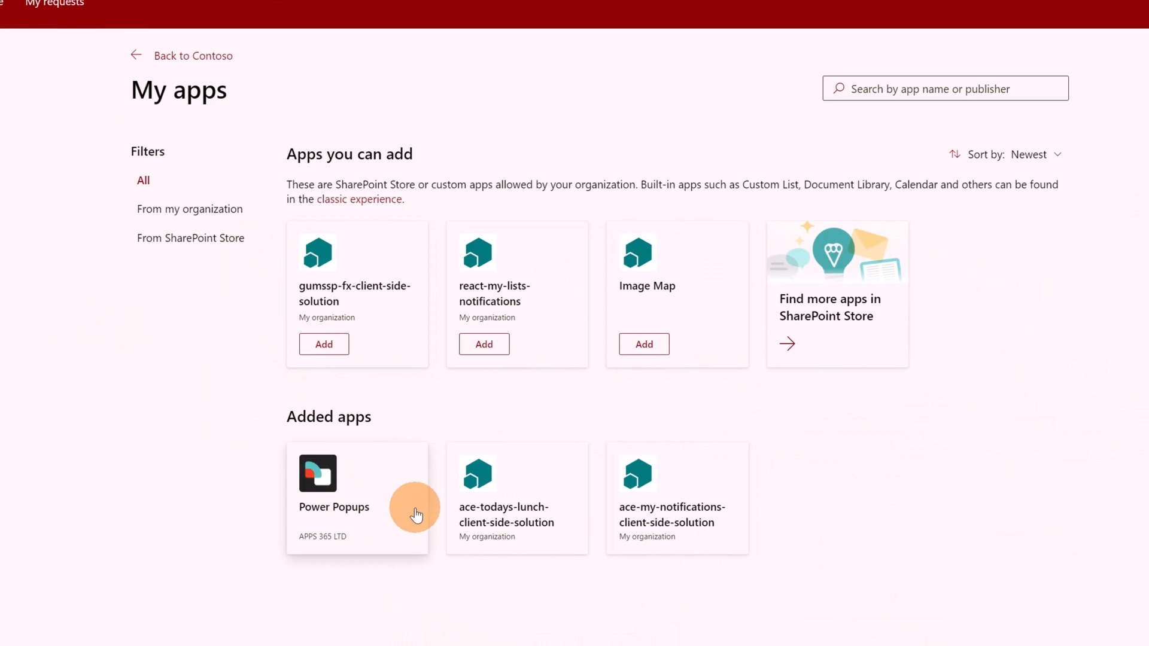
mouse_move(368, 484)
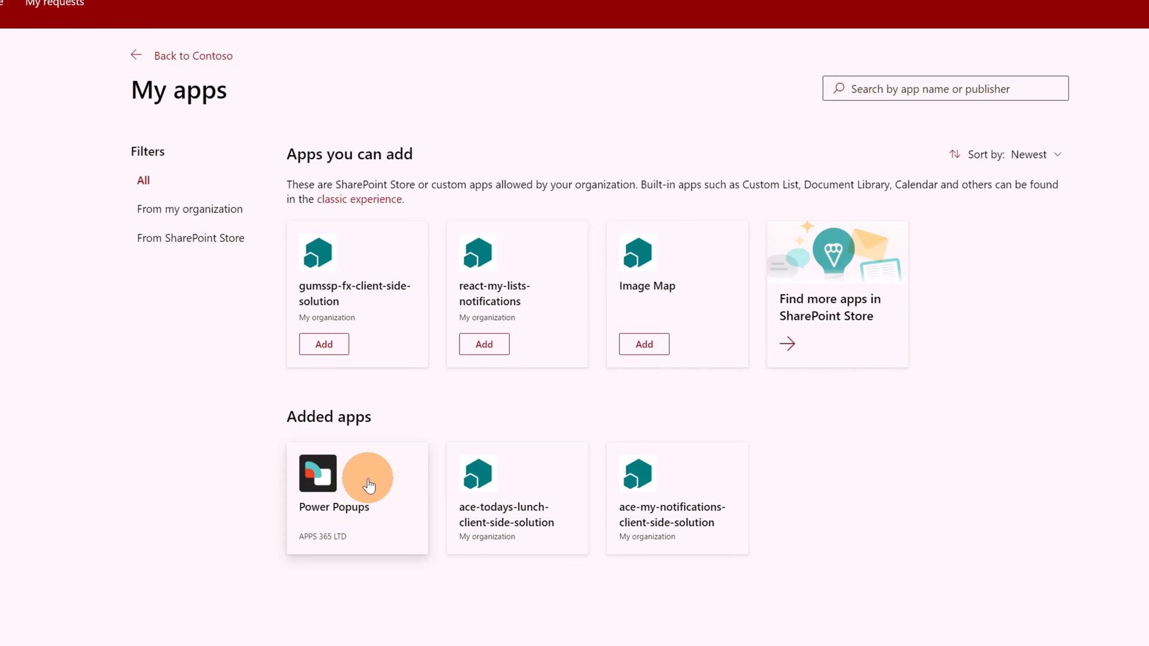
scroll(down, 3)
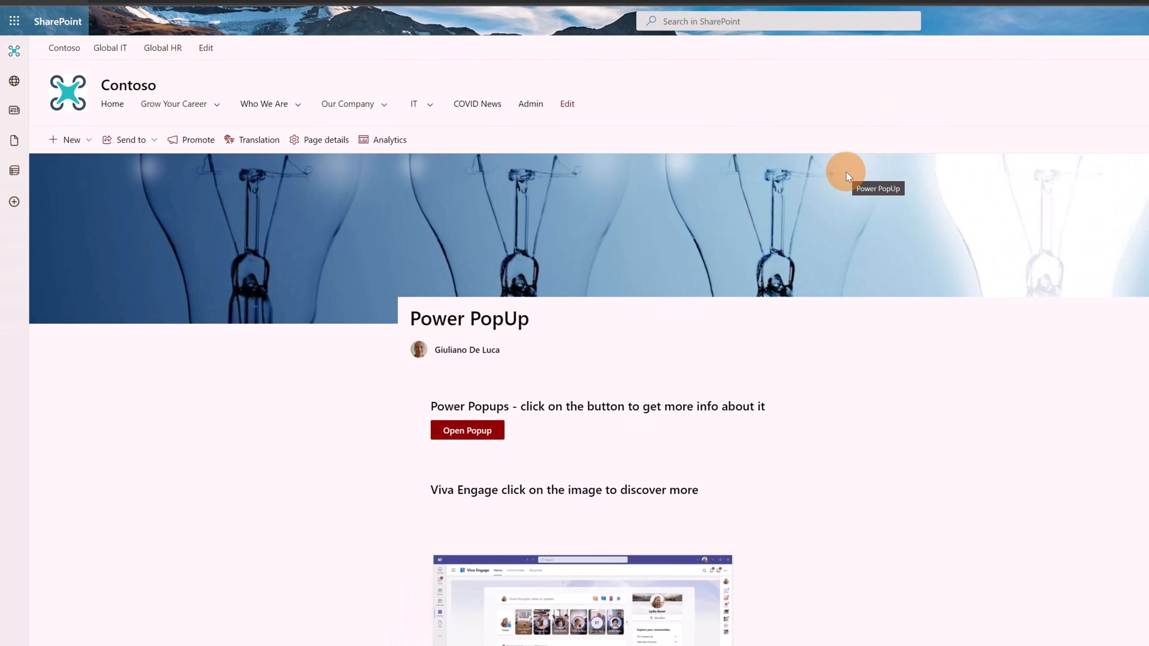
scroll(down, 3)
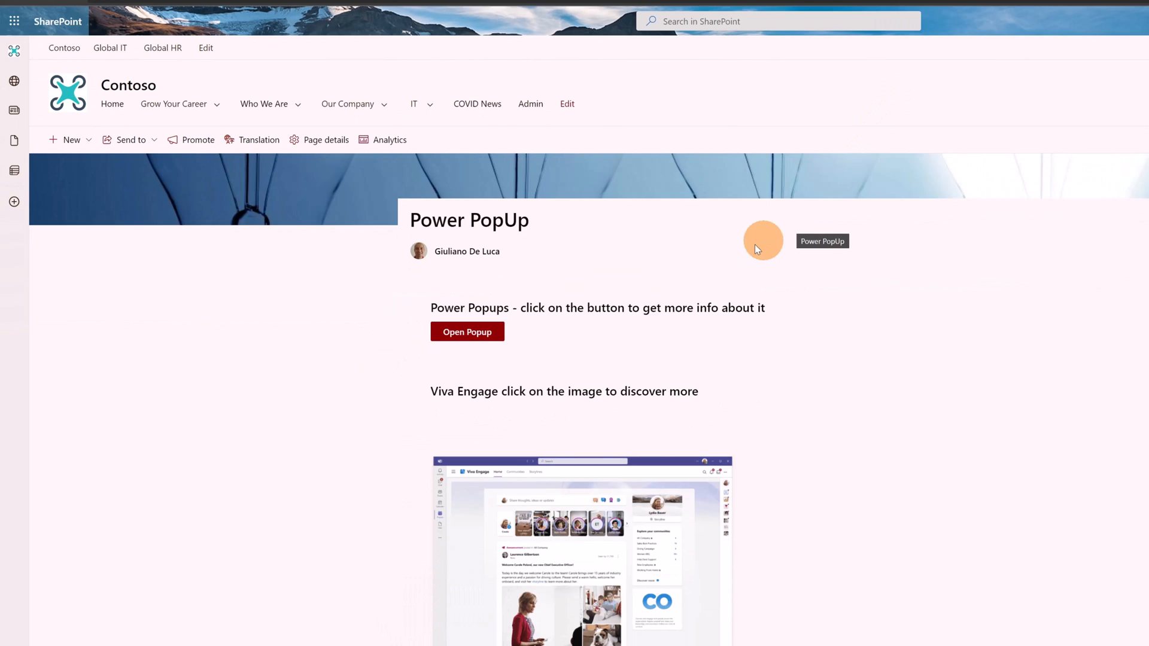
mouse_move(675, 255)
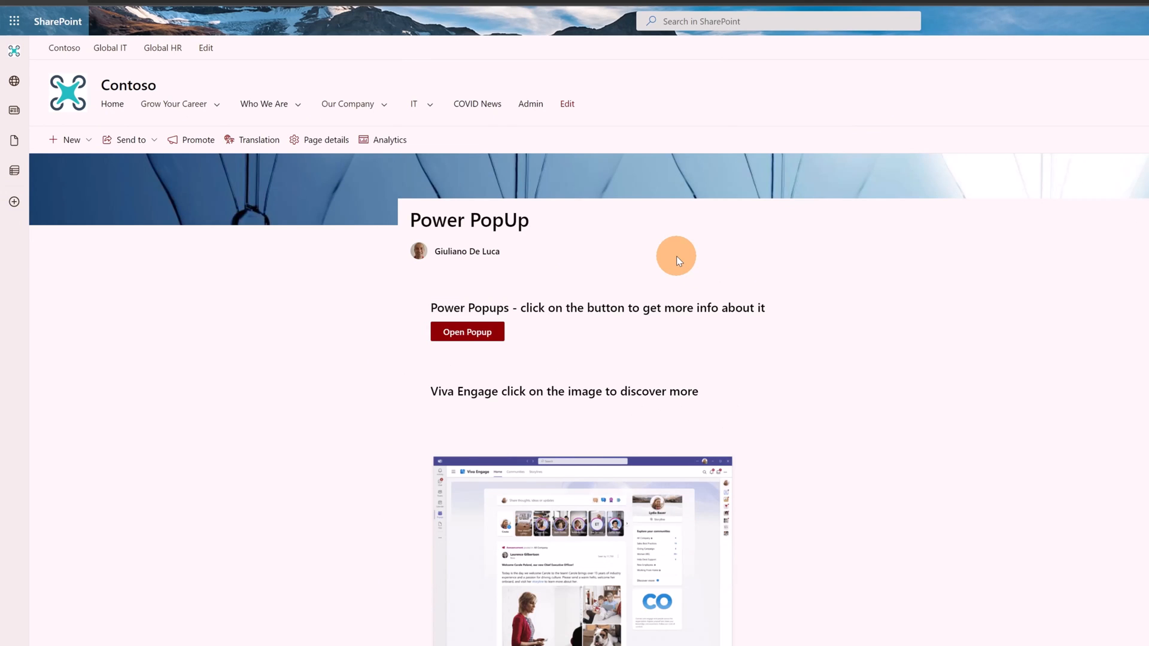
mouse_move(619, 324)
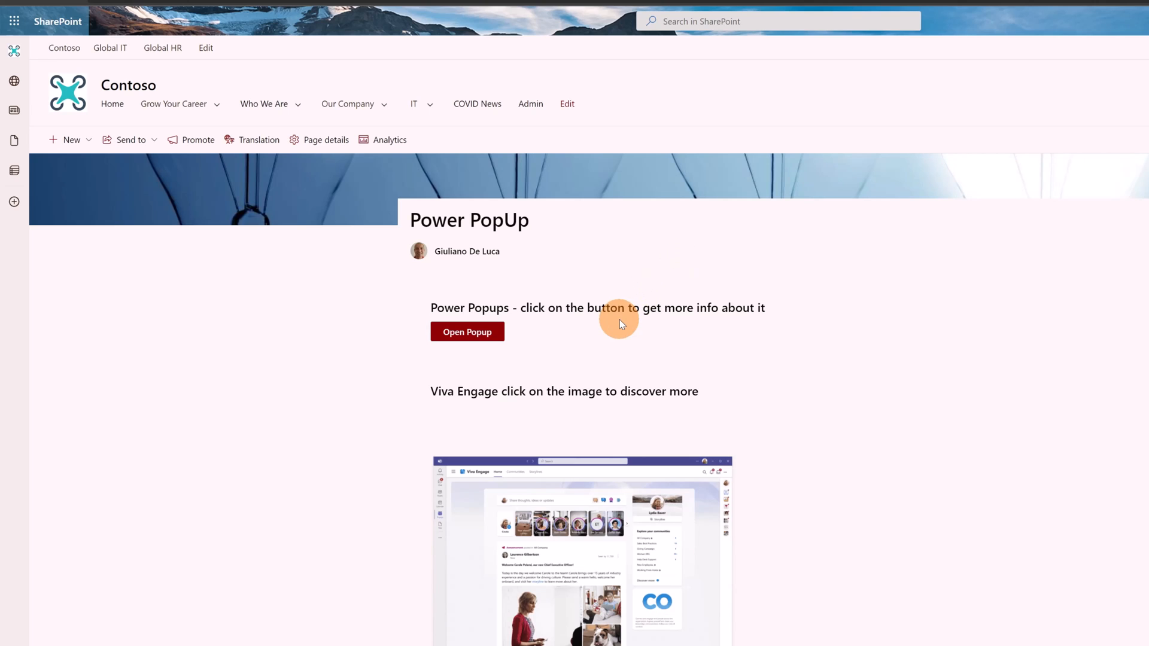
mouse_move(646, 321)
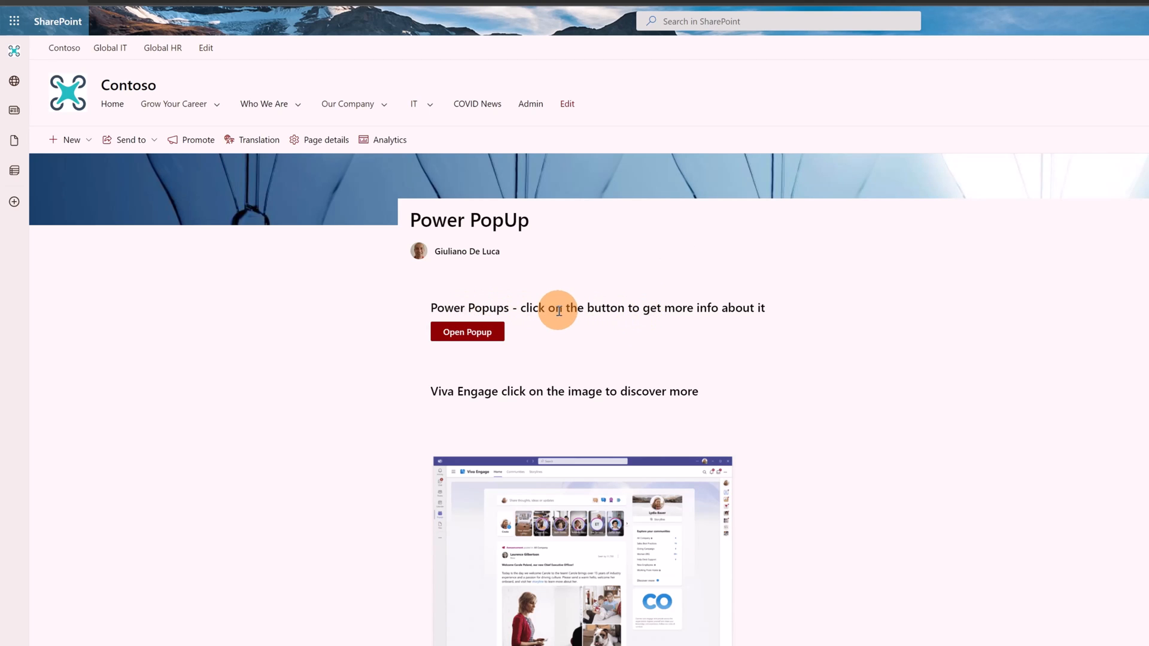
click(467, 331)
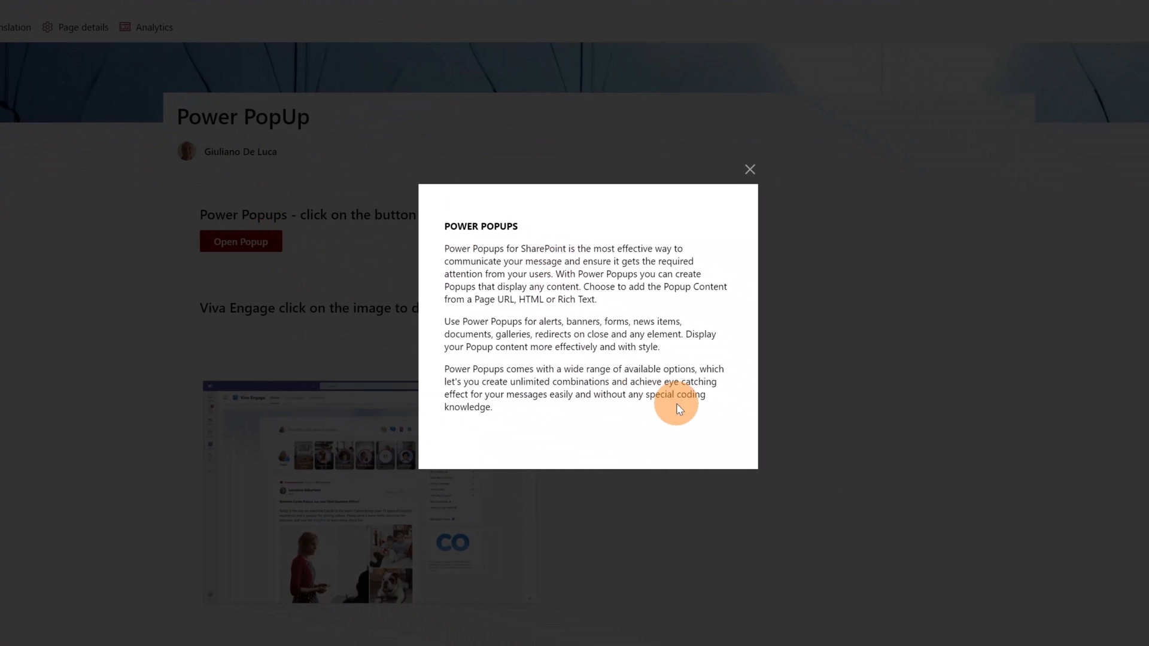
mouse_move(746, 173)
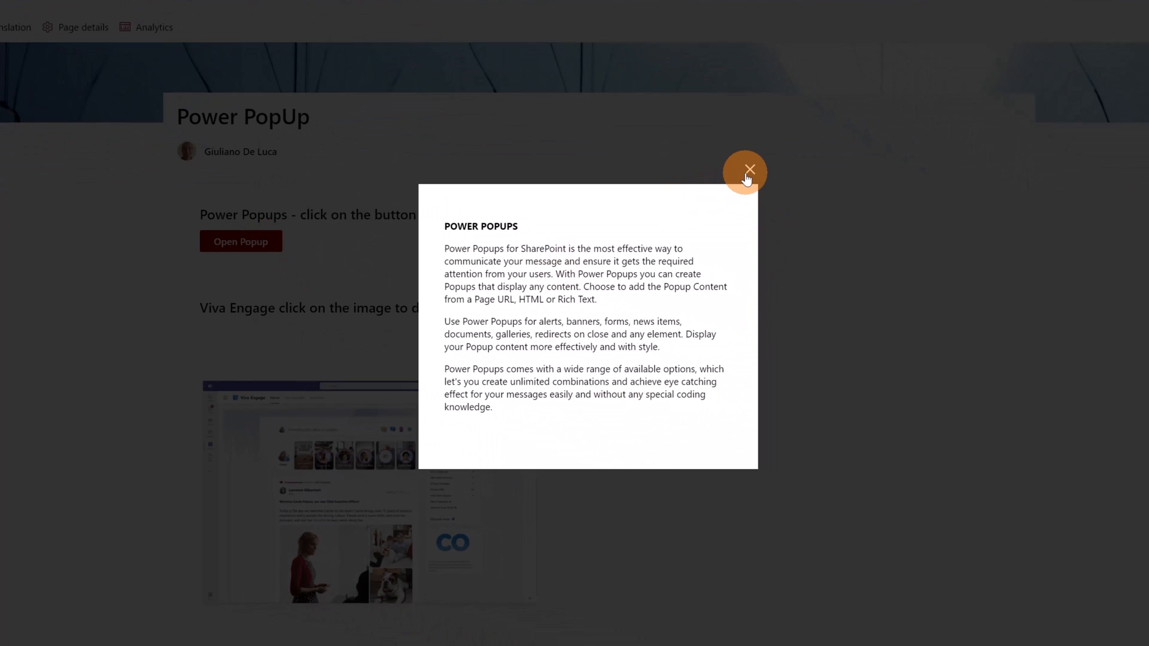
click(745, 171)
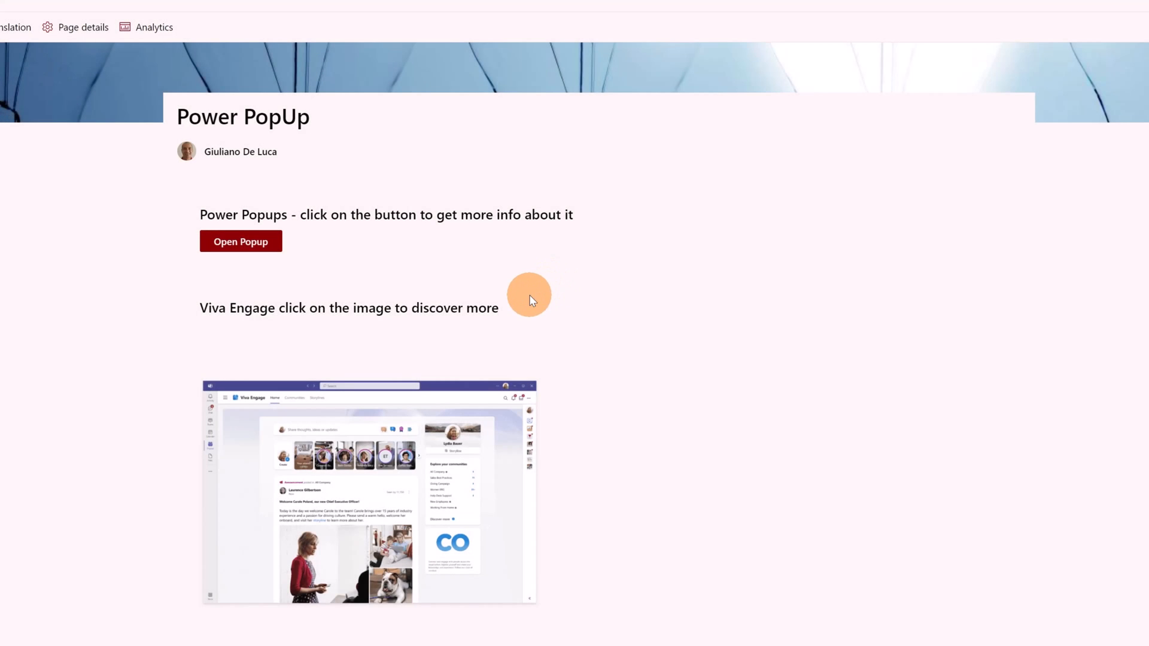
mouse_move(369, 468)
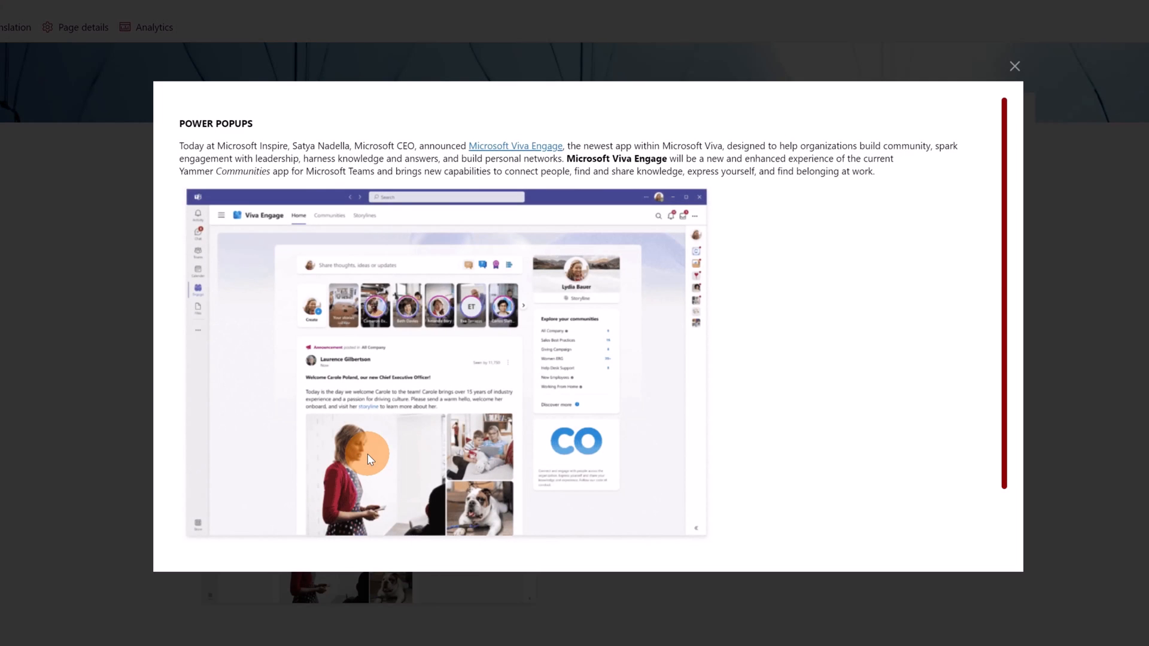
mouse_move(767, 350)
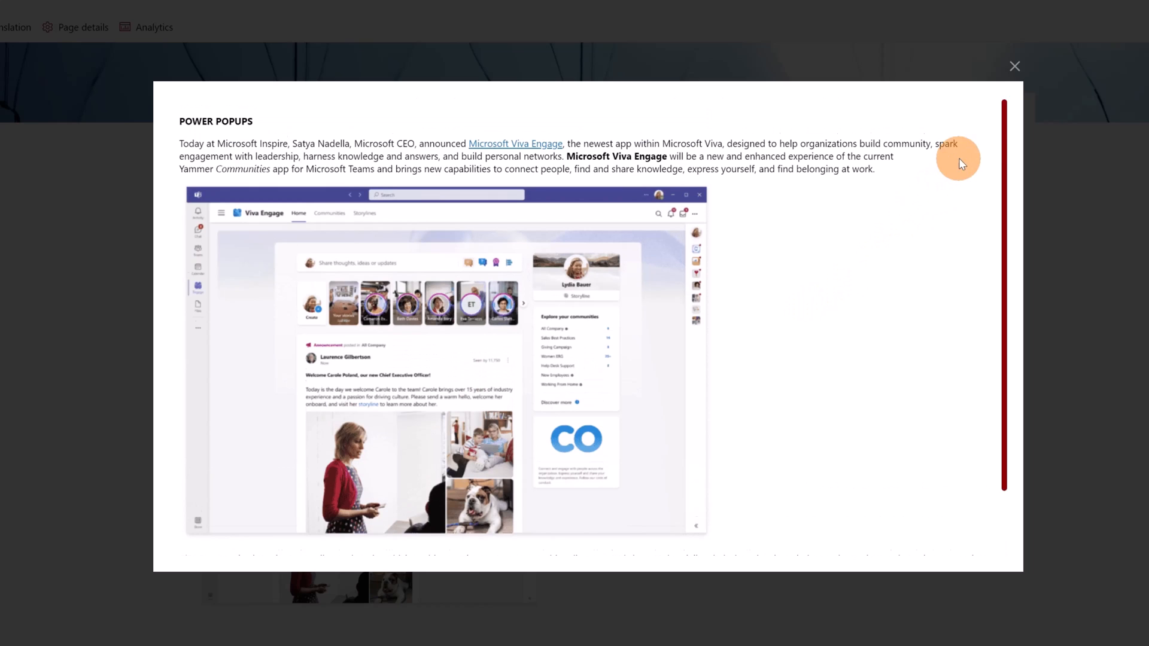
click(1015, 66)
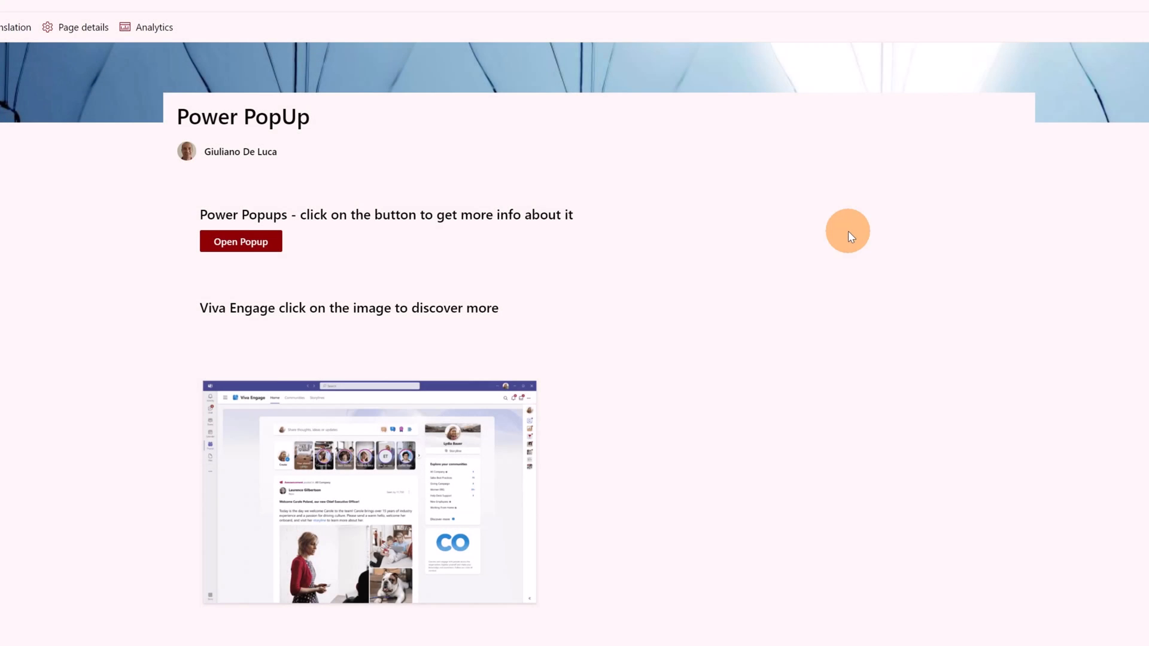
Step: Open the Intranet Home Page popup, scroll through its content, then close it
scroll(down, 3)
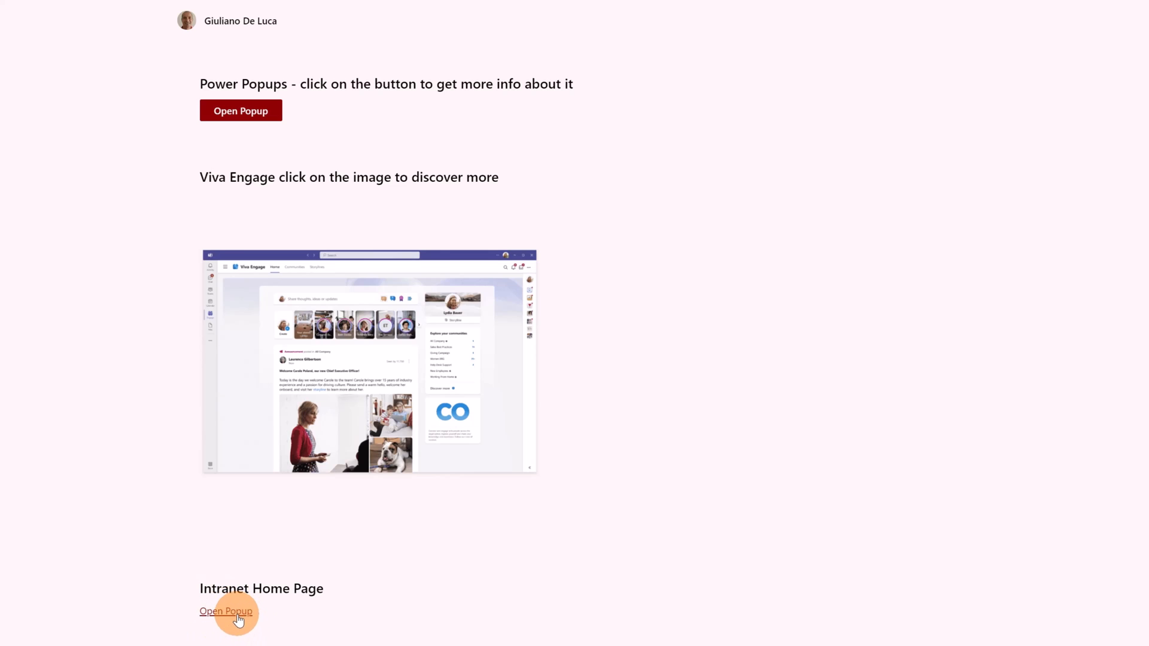
click(225, 611)
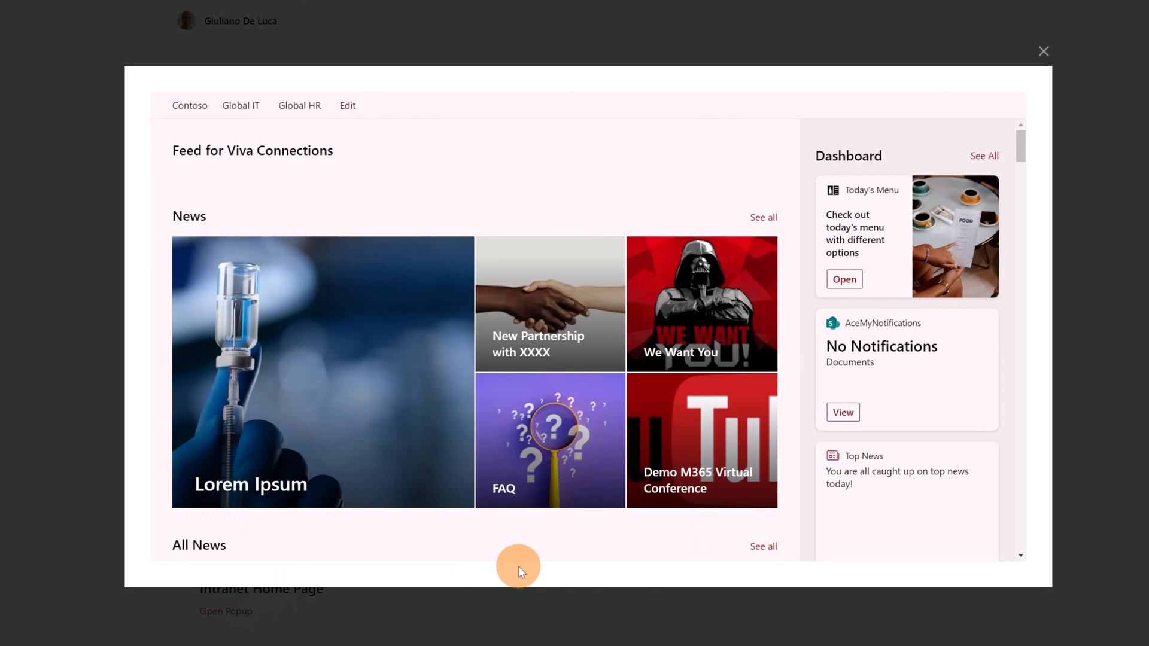
mouse_move(277, 239)
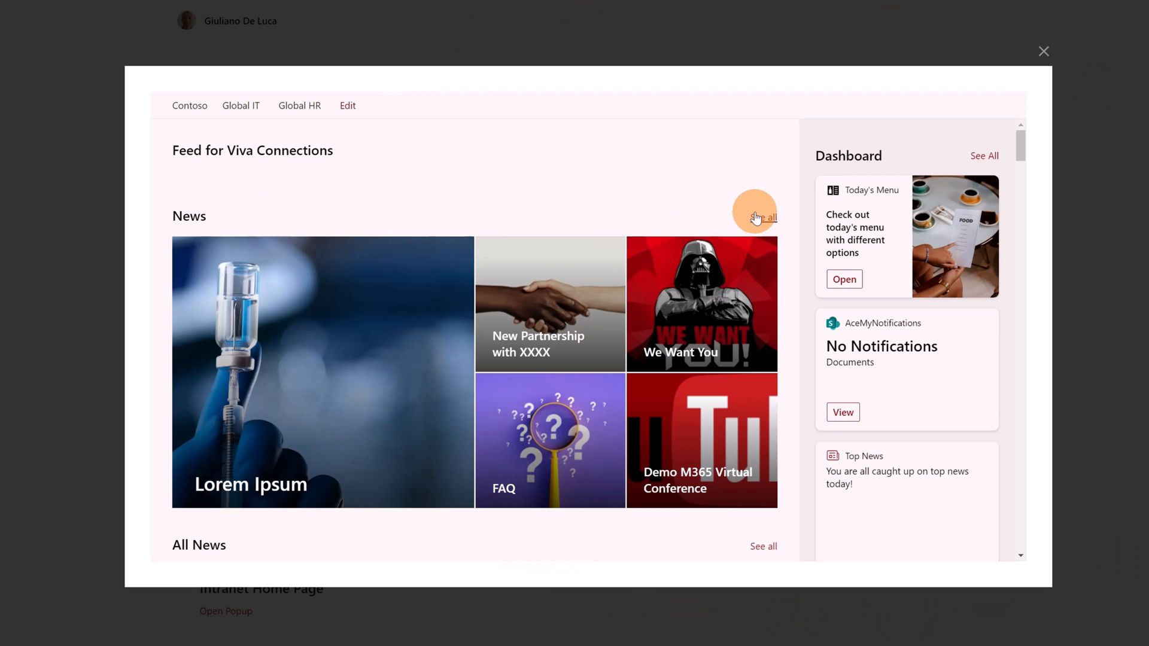
mouse_move(662, 194)
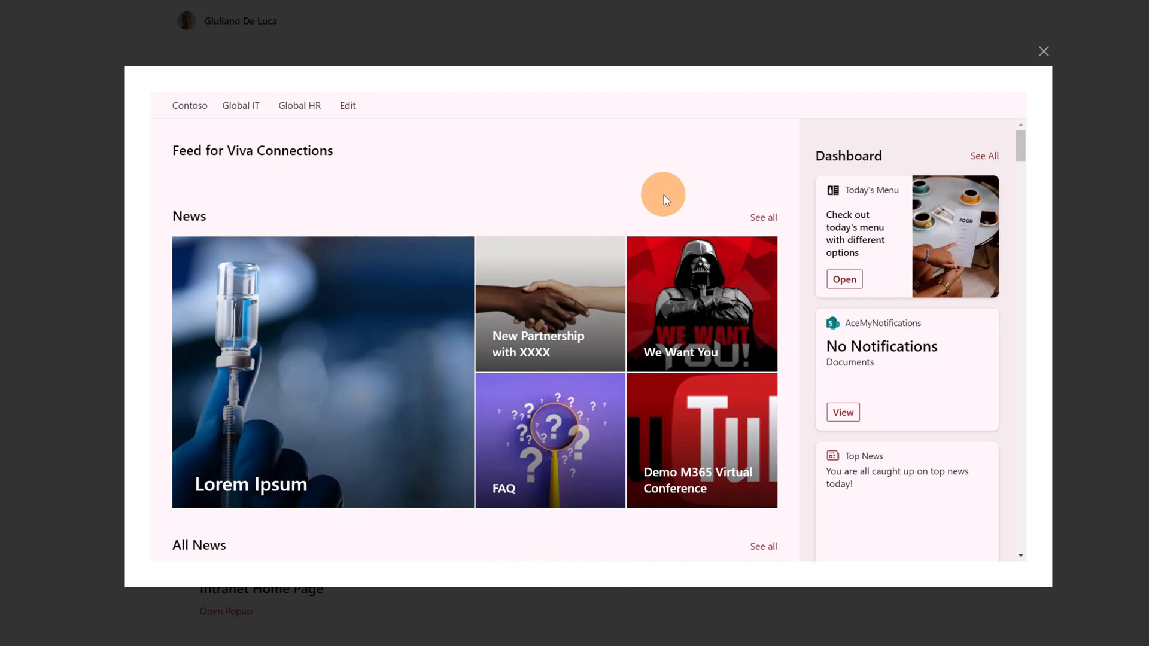
mouse_move(644, 196)
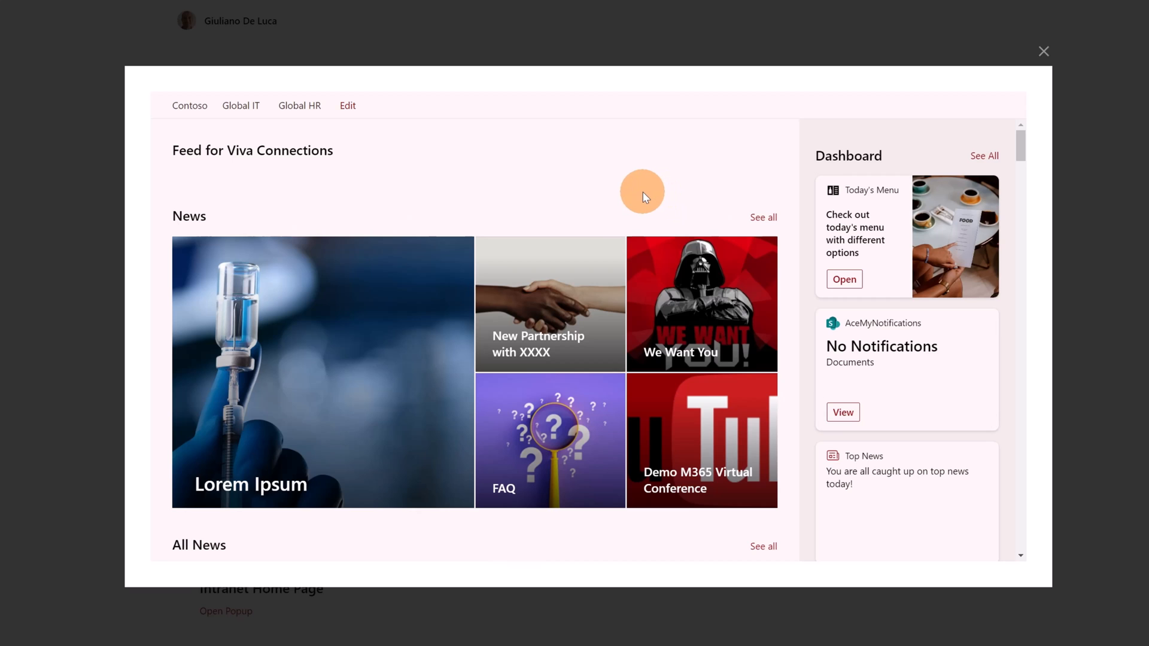
scroll(down, 3)
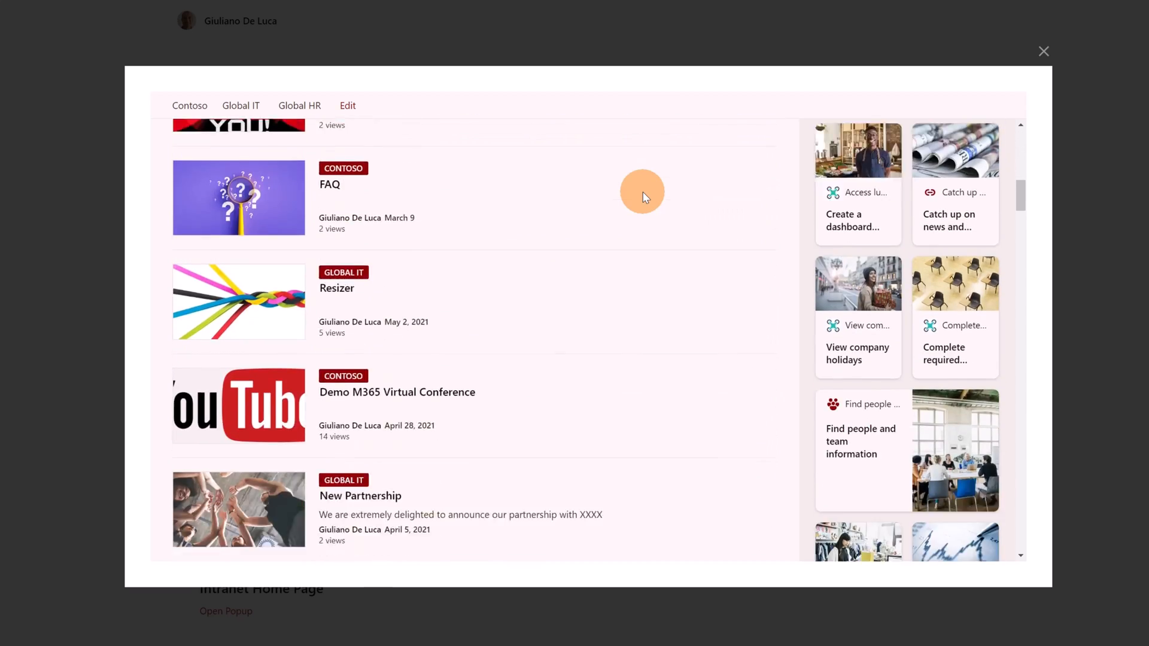
scroll(down, 3)
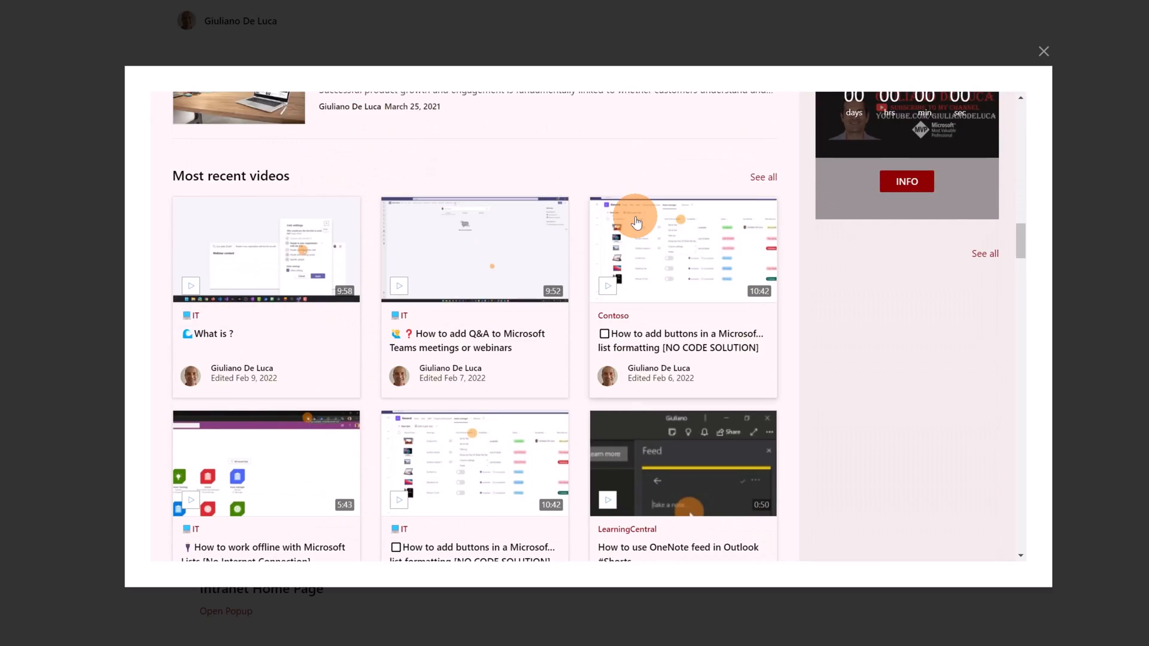
scroll(down, 3)
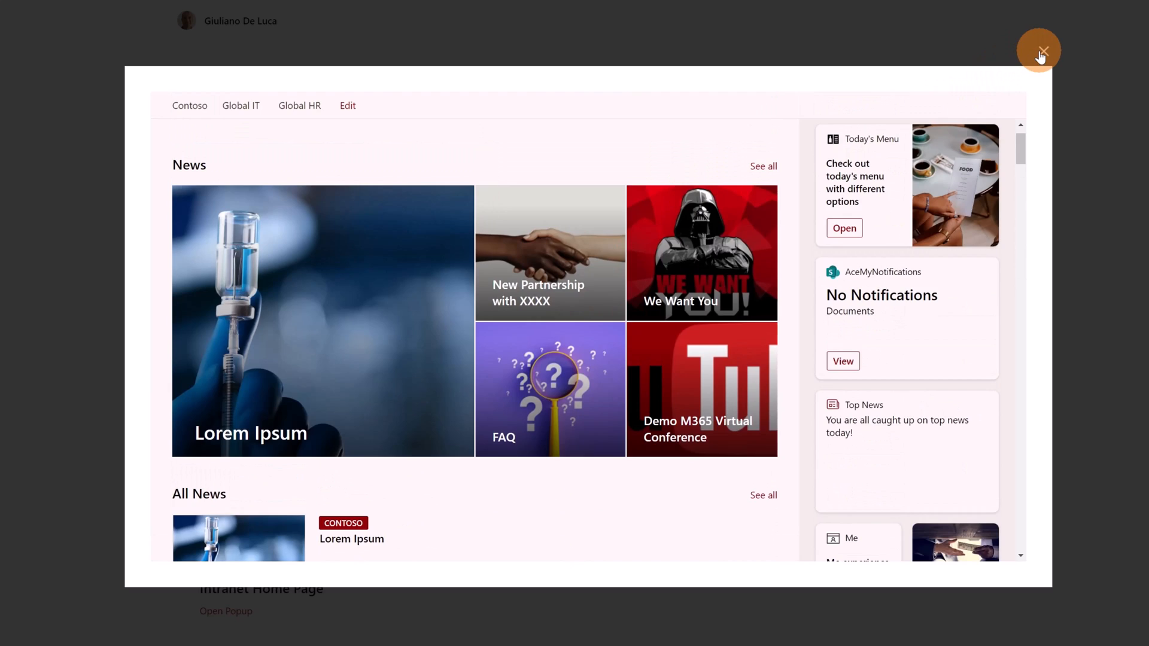
click(1038, 52)
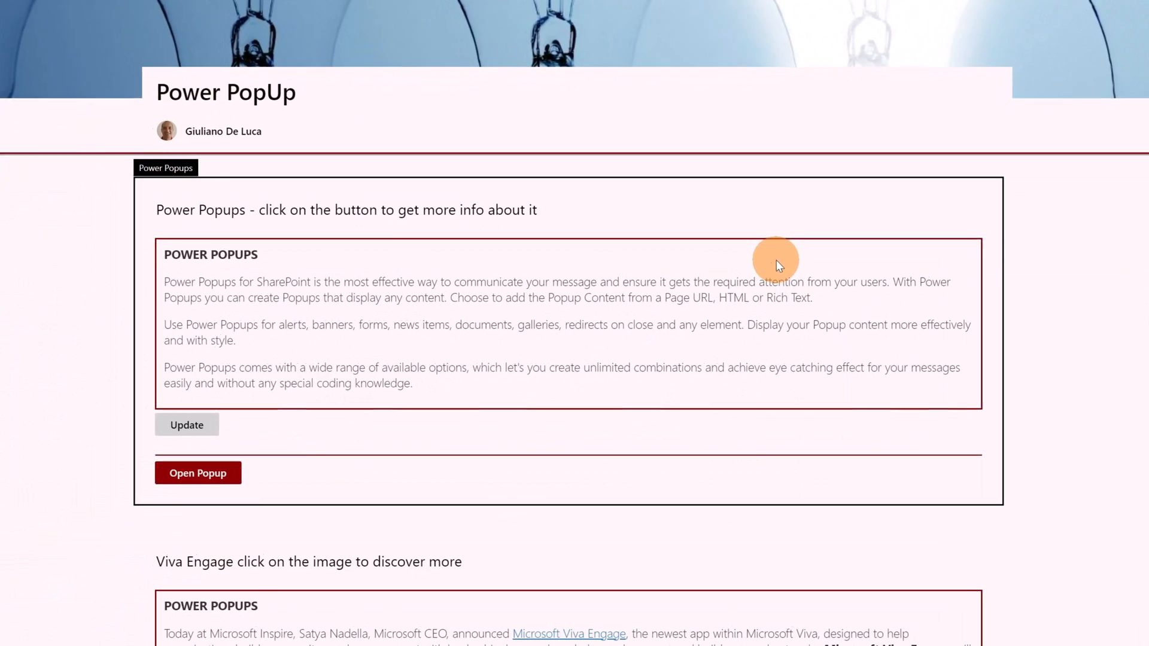
Step: Scroll to the Power Popups web part and open its edit settings
scroll(down, 3)
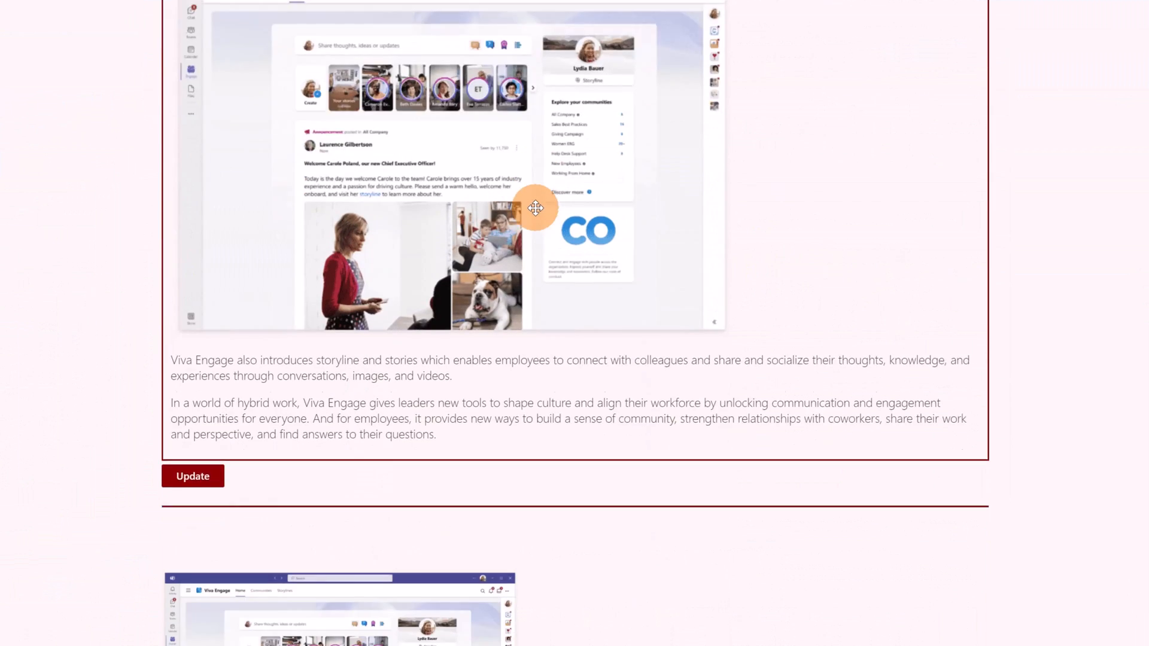
scroll(down, 3)
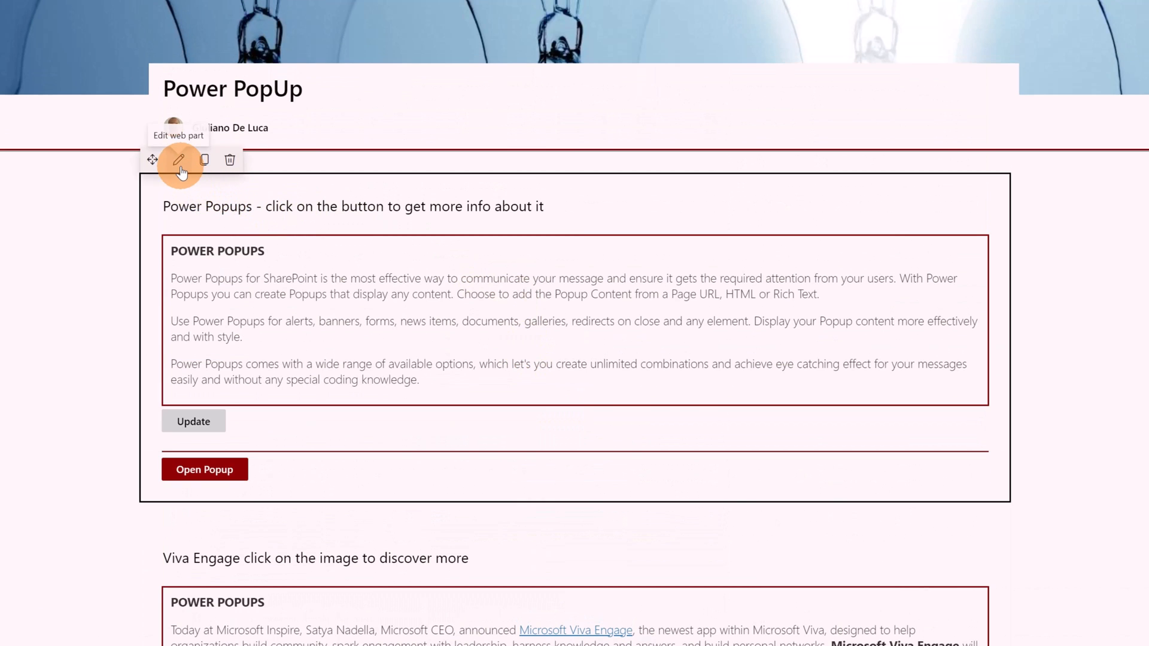
click(180, 160)
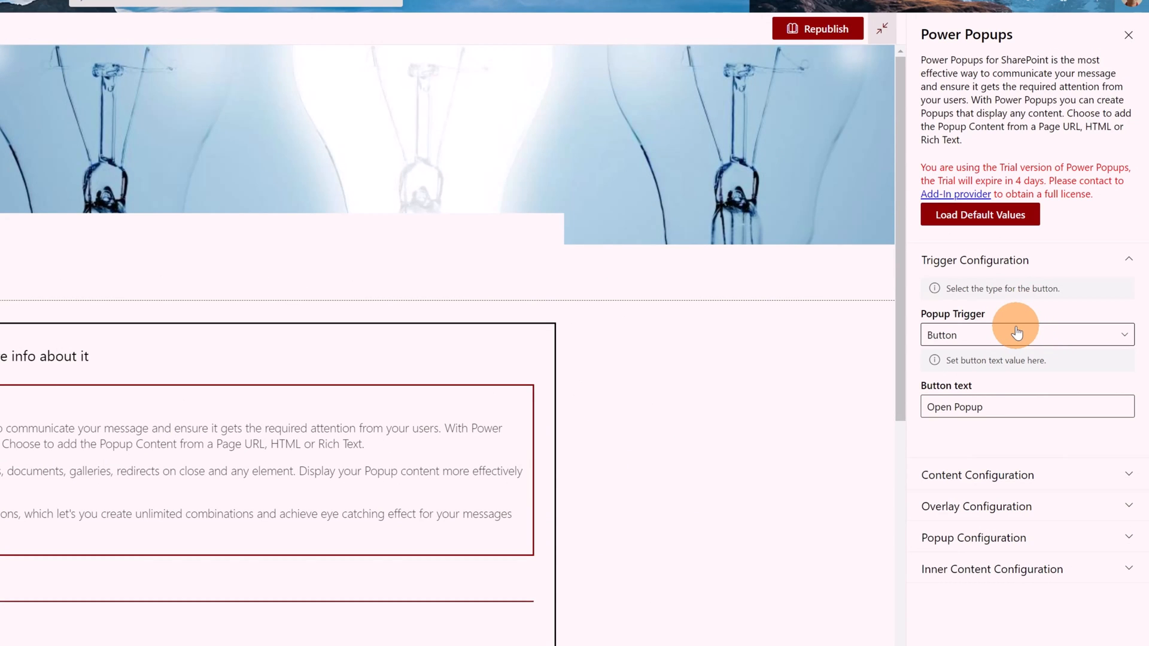
Step: Keep the Button trigger, set popup width to 1080 px, and check the content source
click(1026, 335)
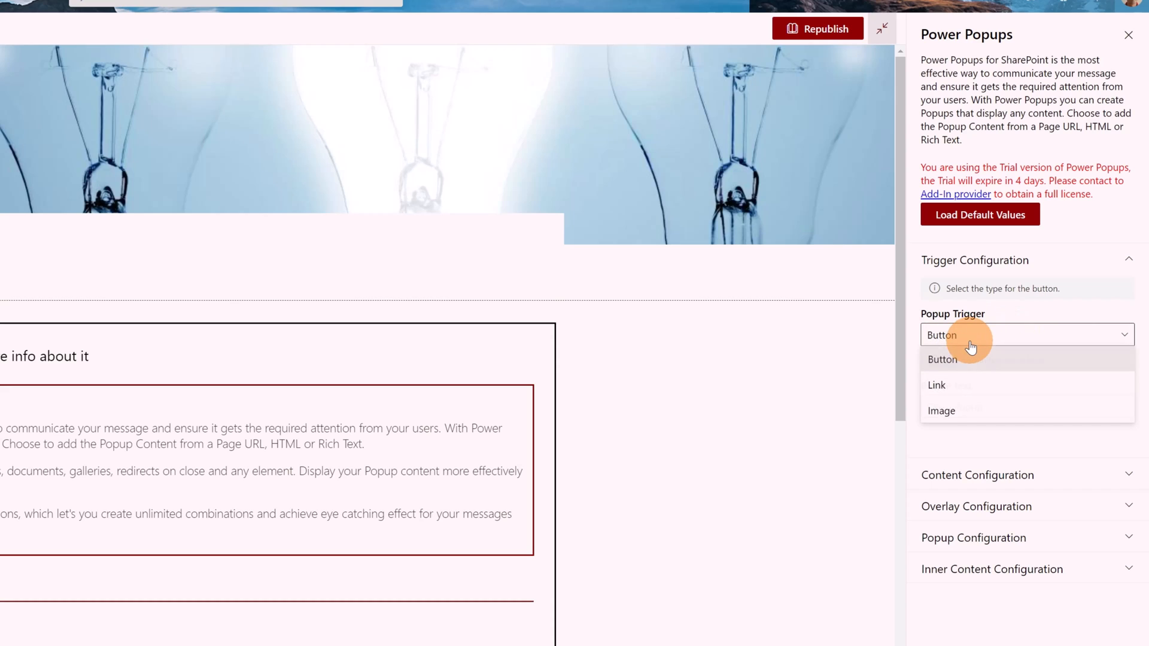
click(943, 359)
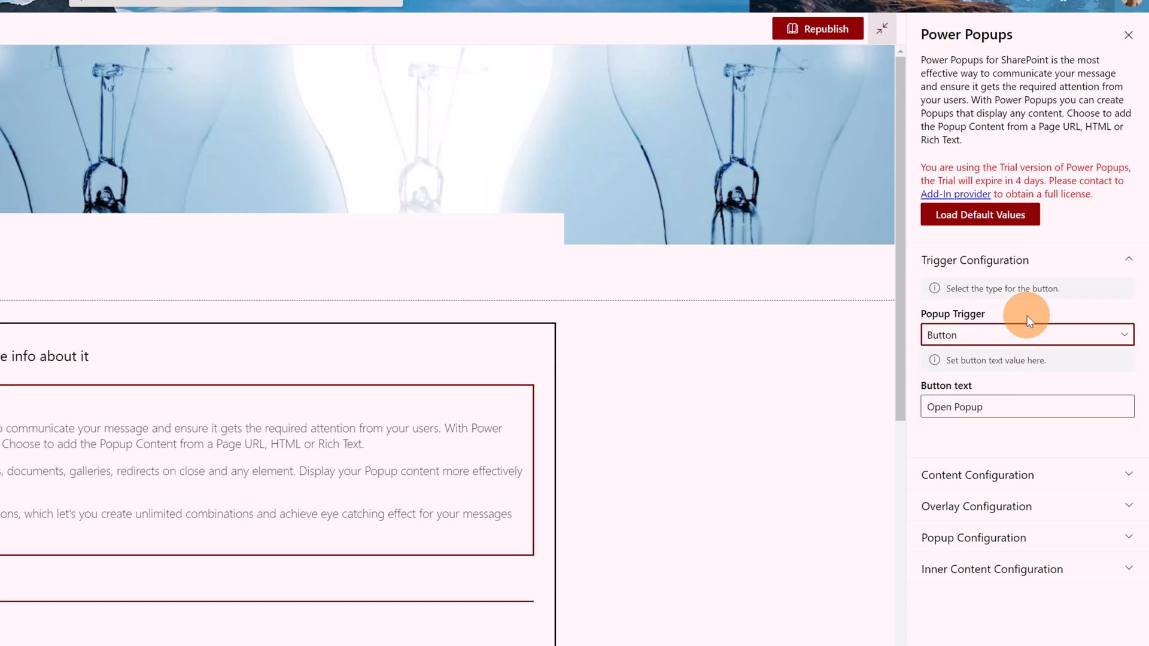
mouse_move(1055, 475)
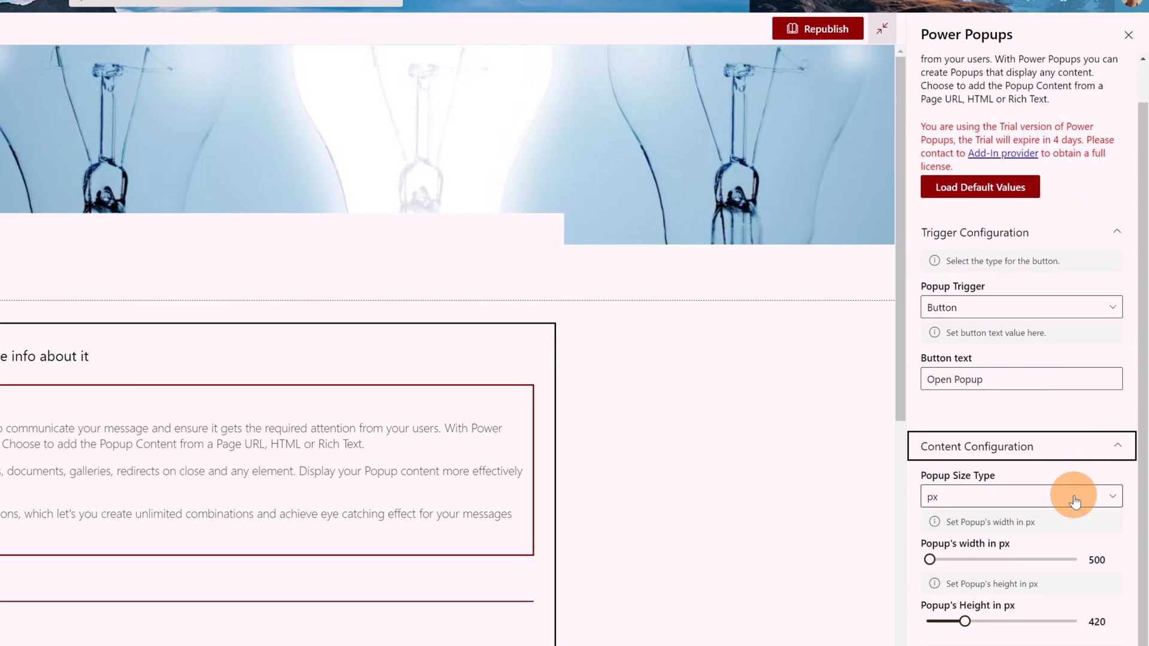
mouse_move(1014, 548)
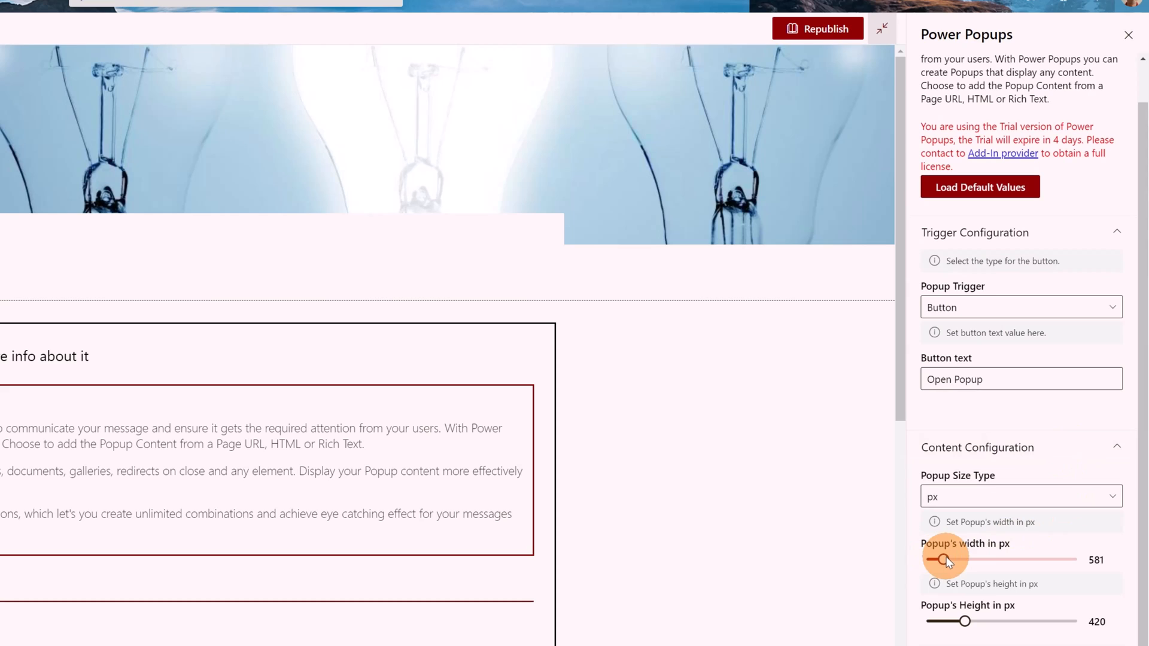
drag(944, 559, 1030, 559)
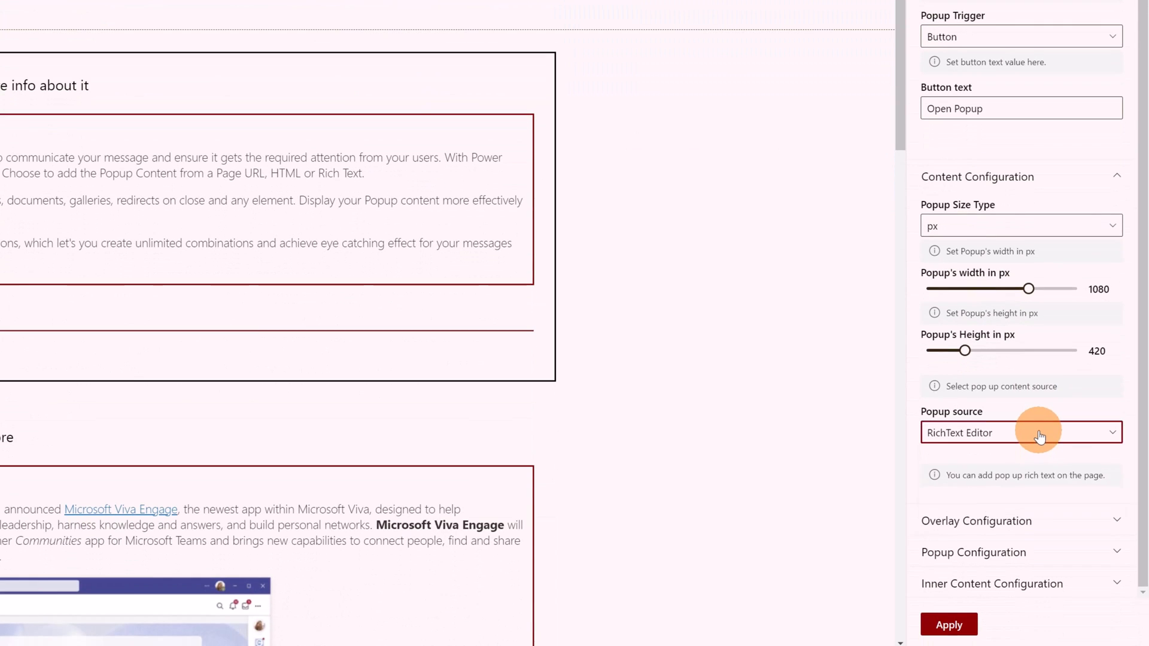
click(1021, 432)
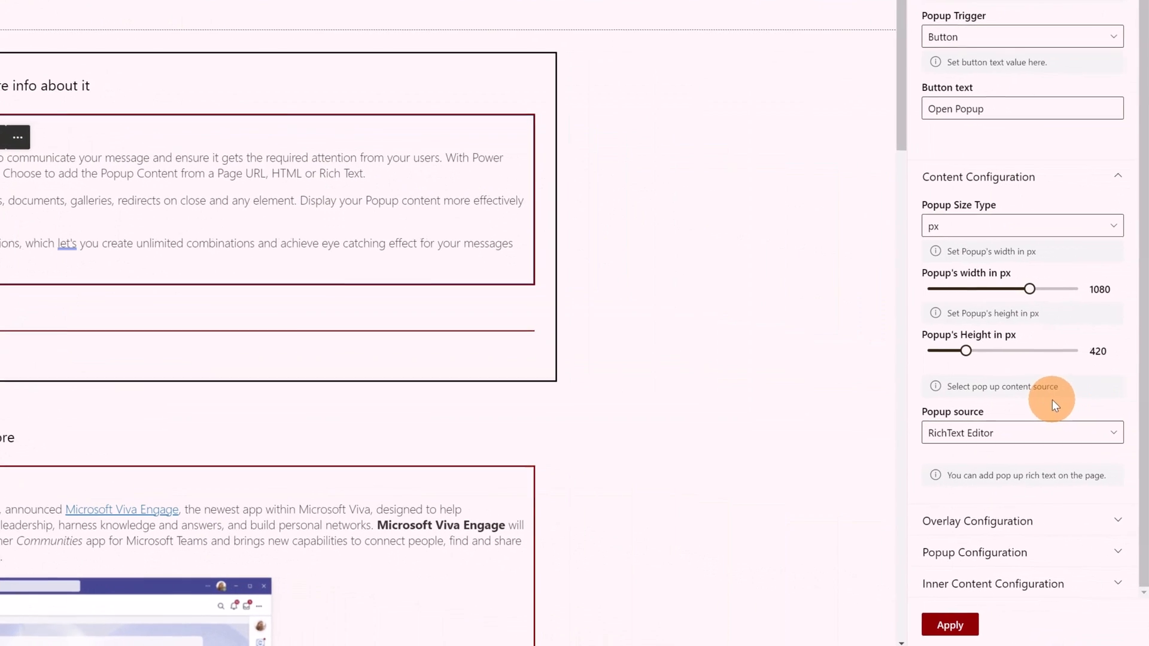
Step: Expand Overlay Configuration to review the overlay toggles and fadeIn animation, then expand Popup Configuration
click(977, 521)
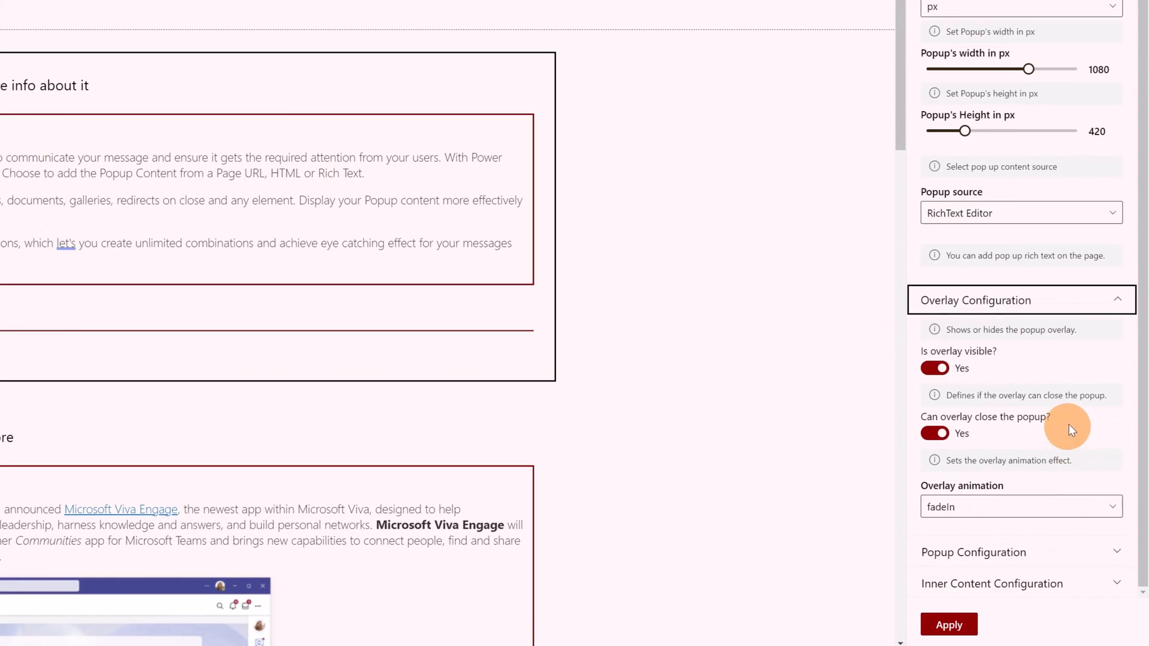
mouse_move(1041, 345)
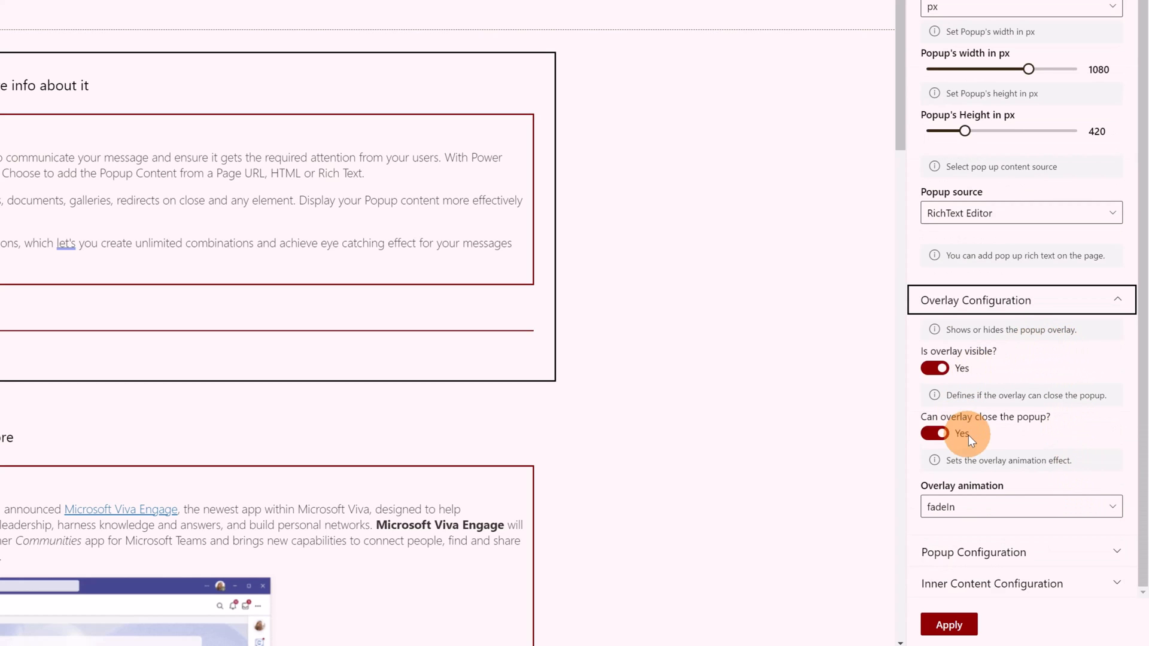
click(1018, 506)
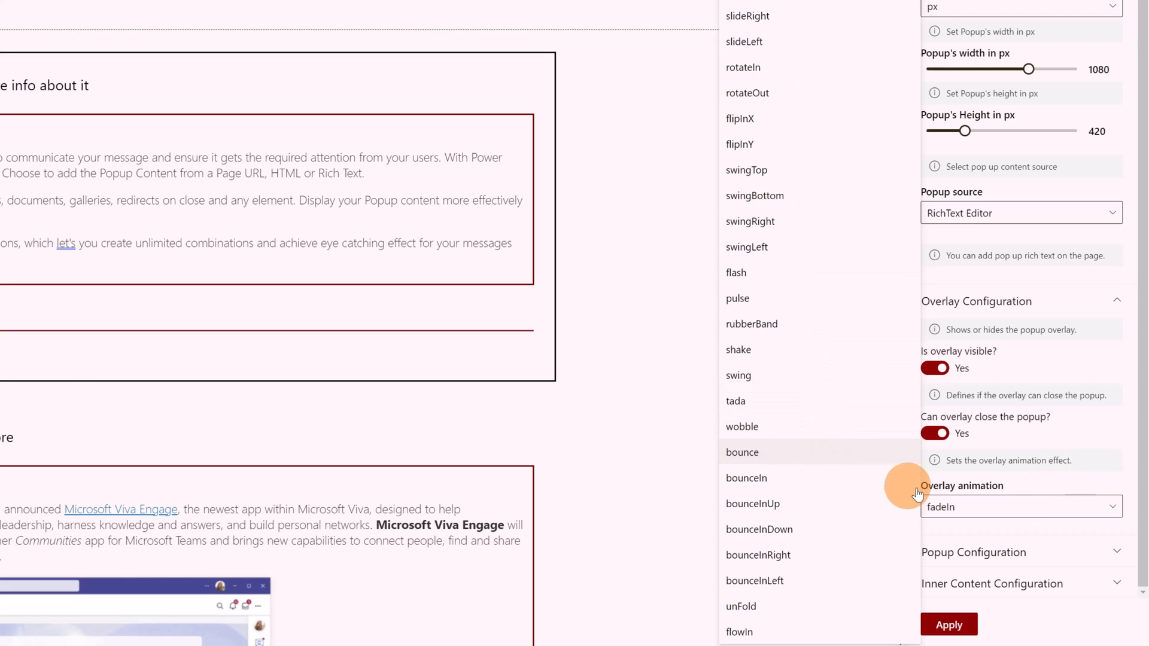
click(974, 552)
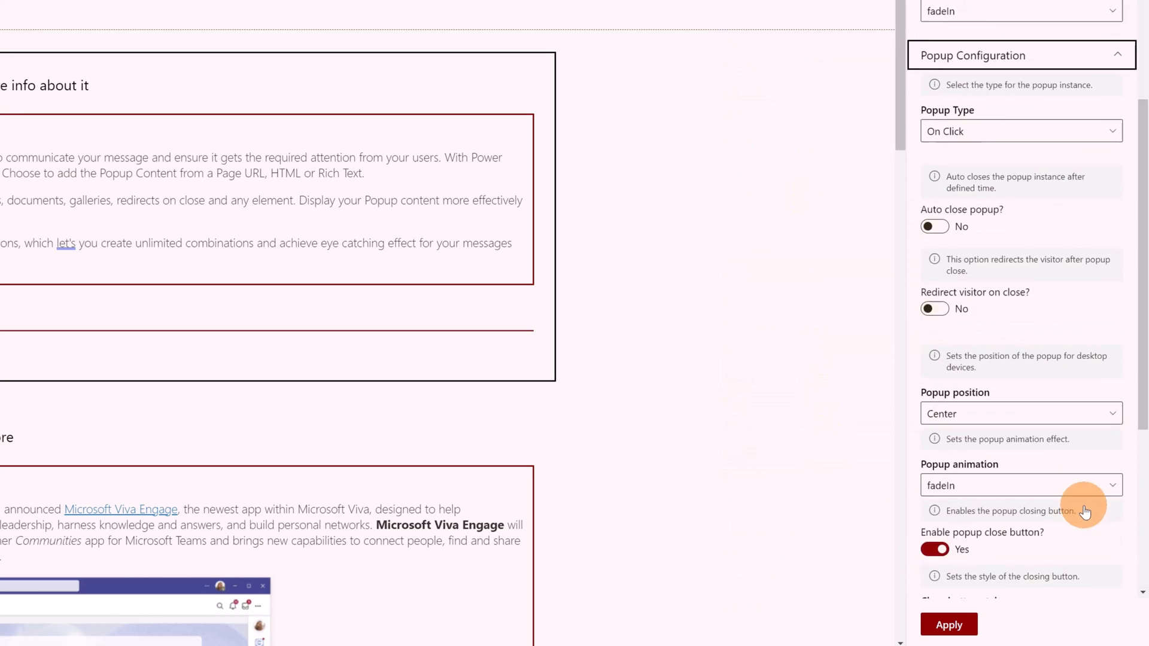
Step: Scroll past the Popup Configuration options and expand Inner Content Configuration, showing fadeIn content animation
scroll(down, 3)
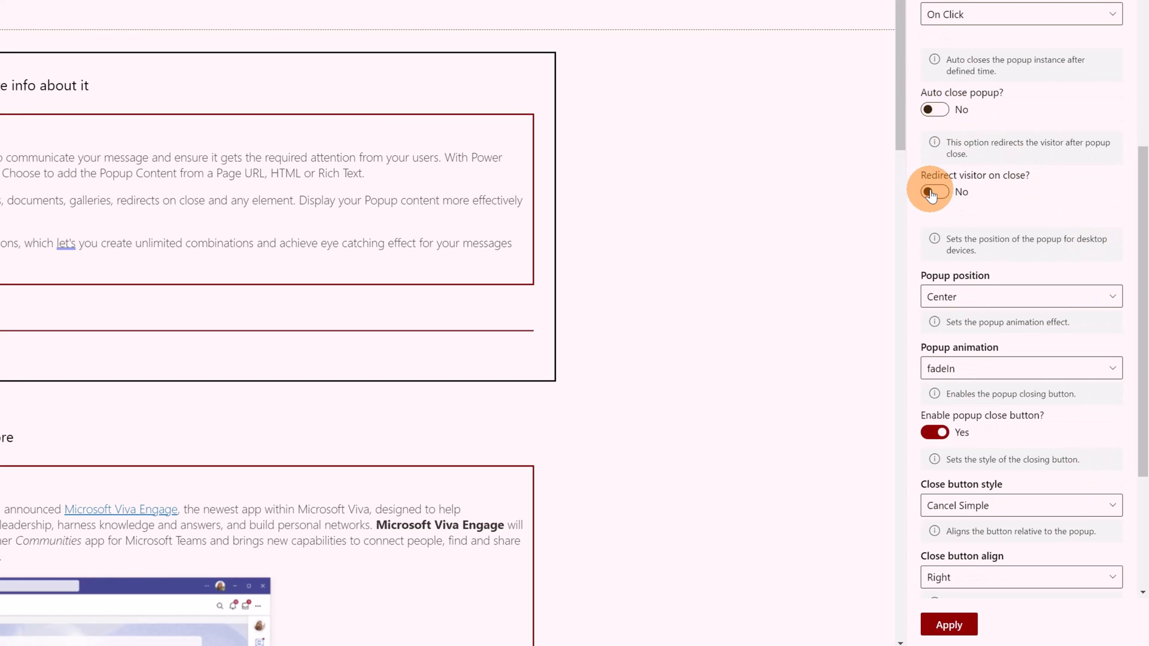
mouse_move(1029, 304)
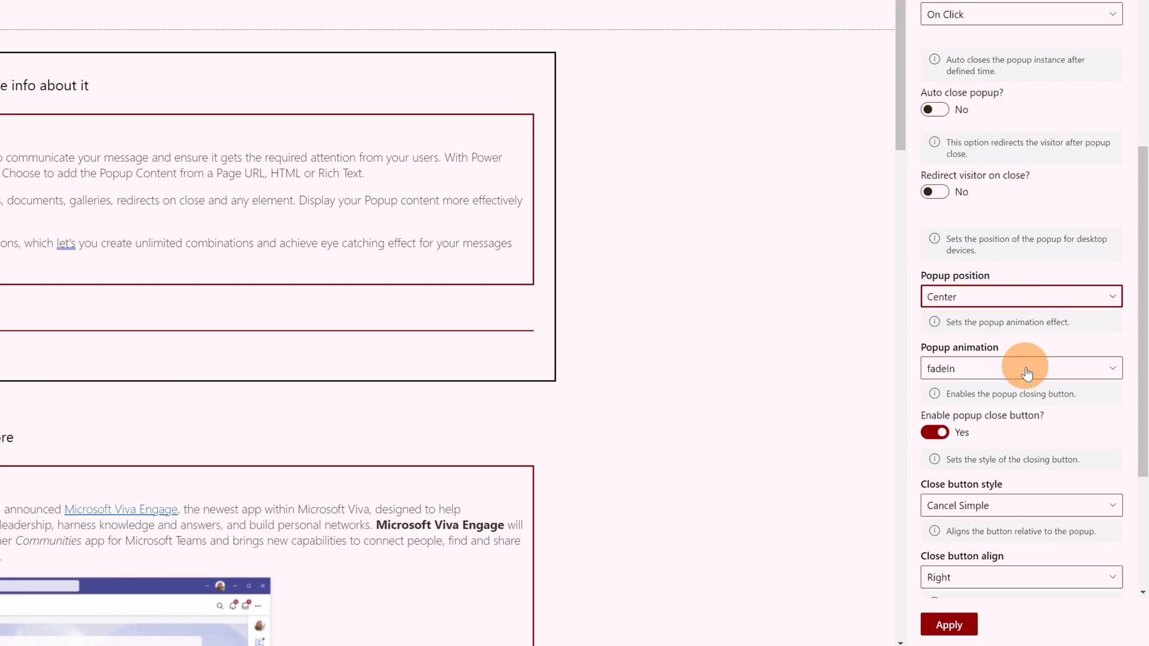
scroll(down, 3)
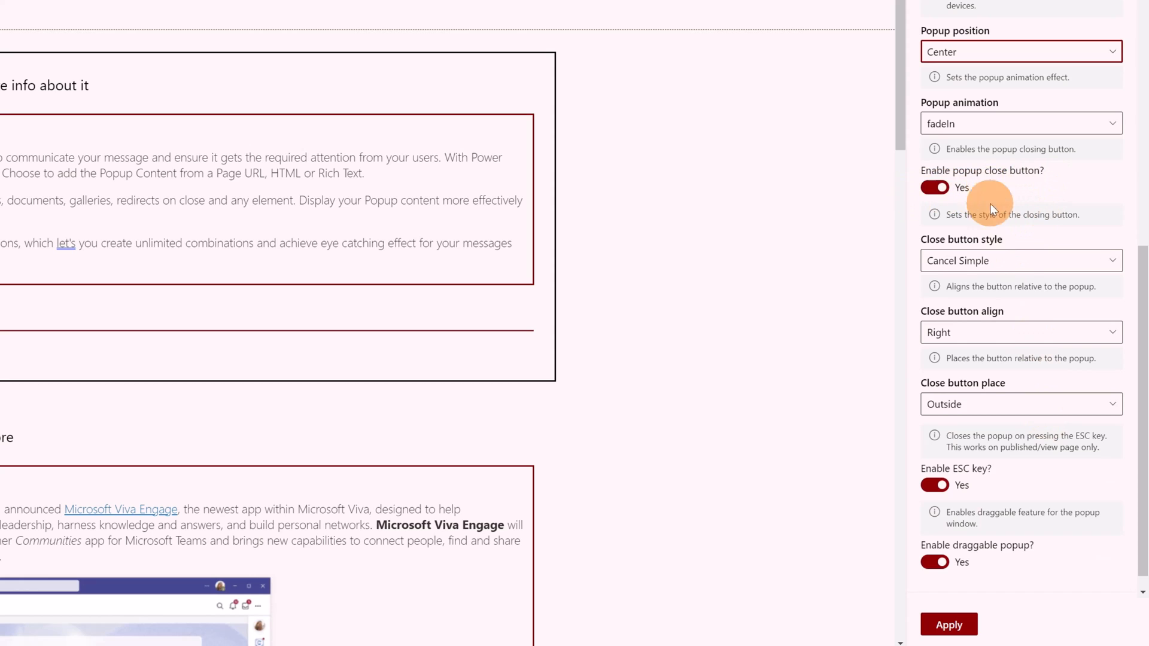
scroll(down, 3)
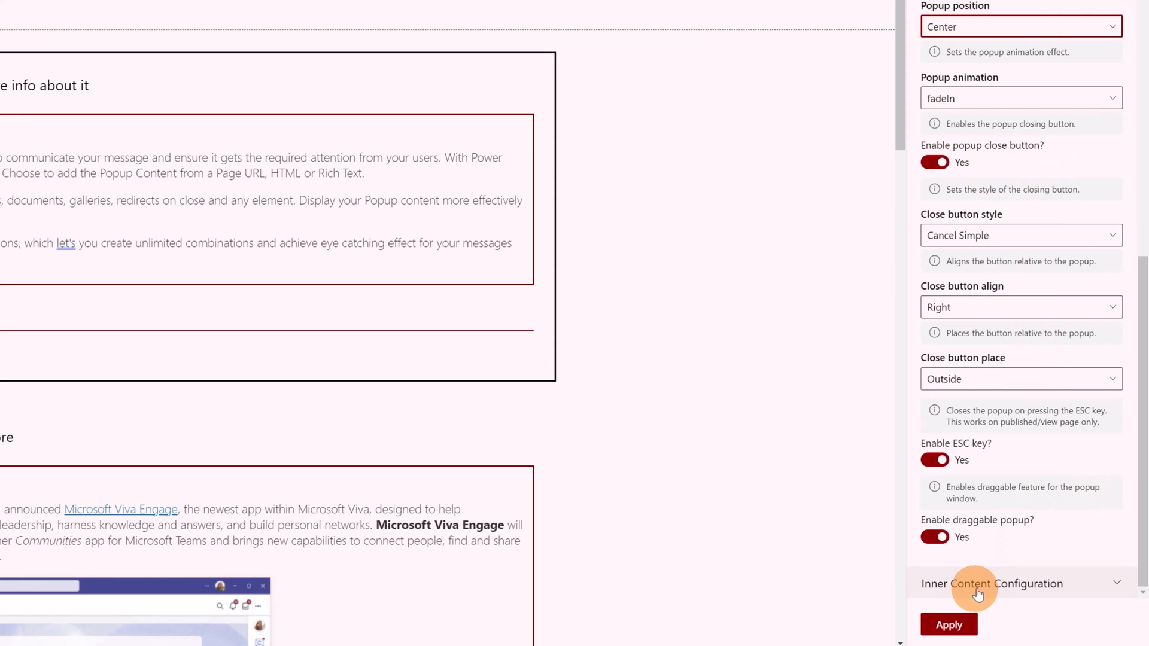
click(992, 584)
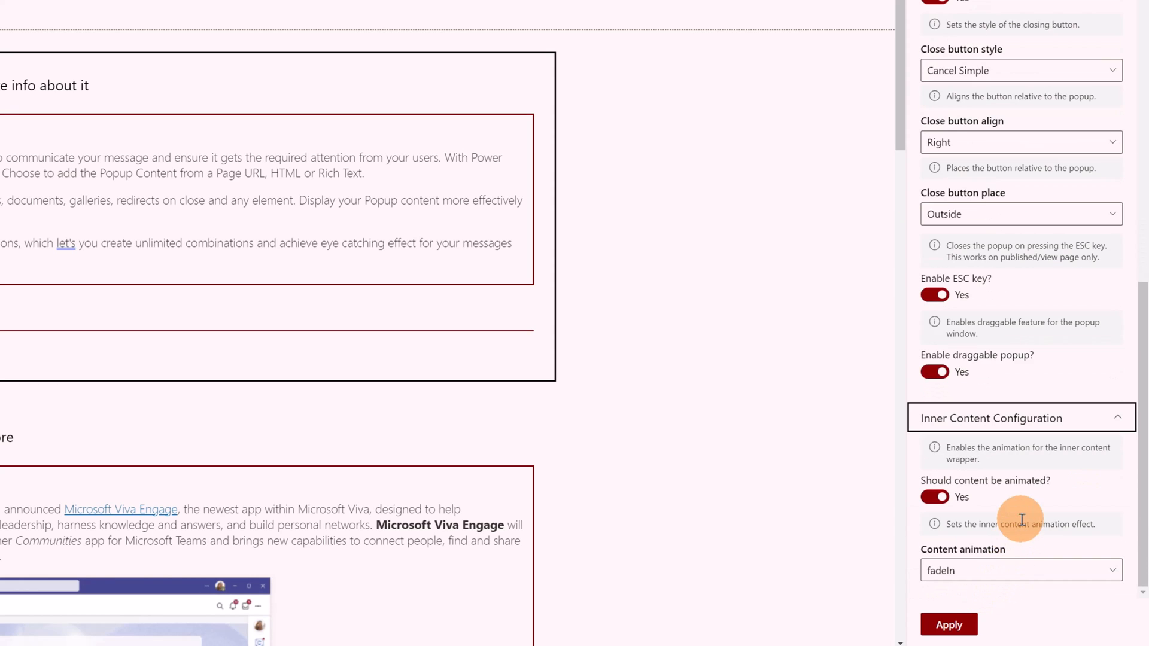